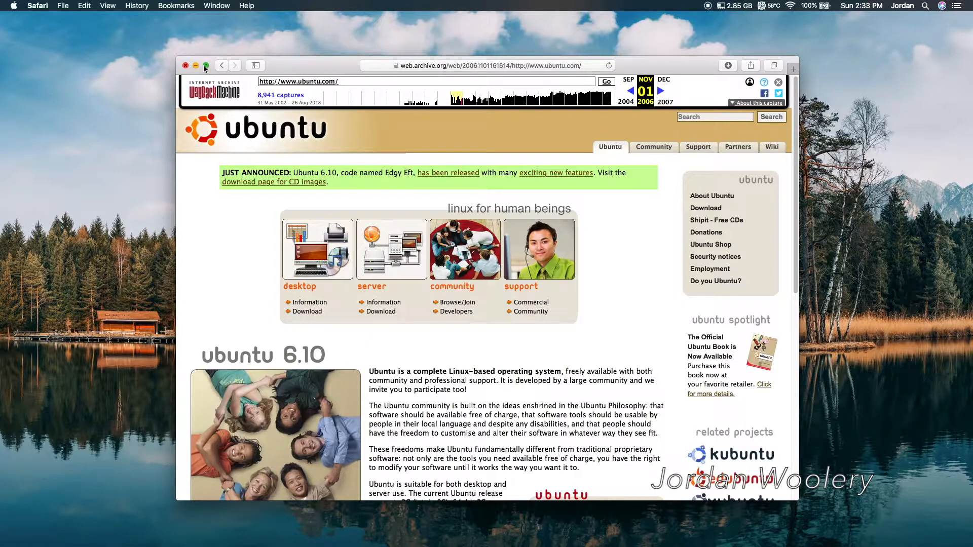
mouse_move(205, 66)
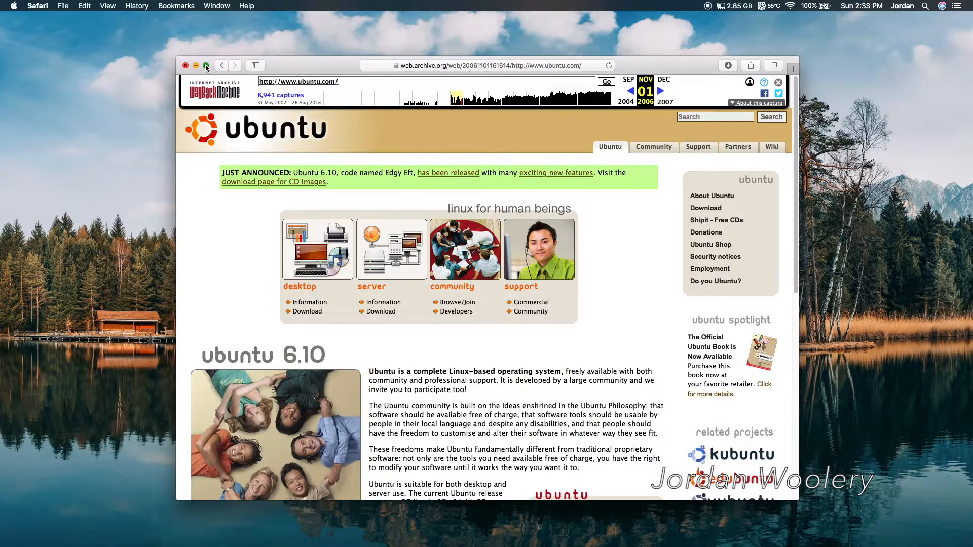
- Put Safari in full screen and read down the archived November 2006 ubuntu.com page
click(207, 65)
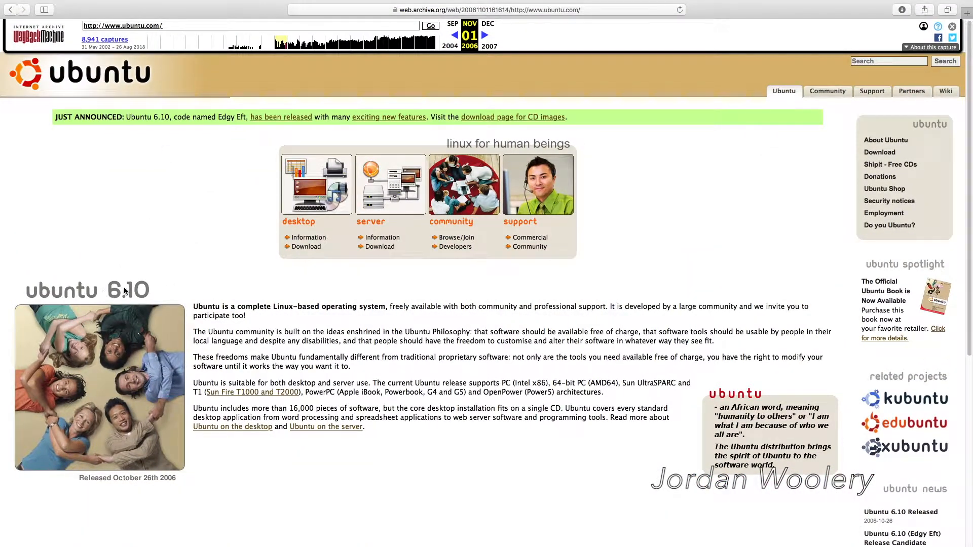
mouse_move(109, 406)
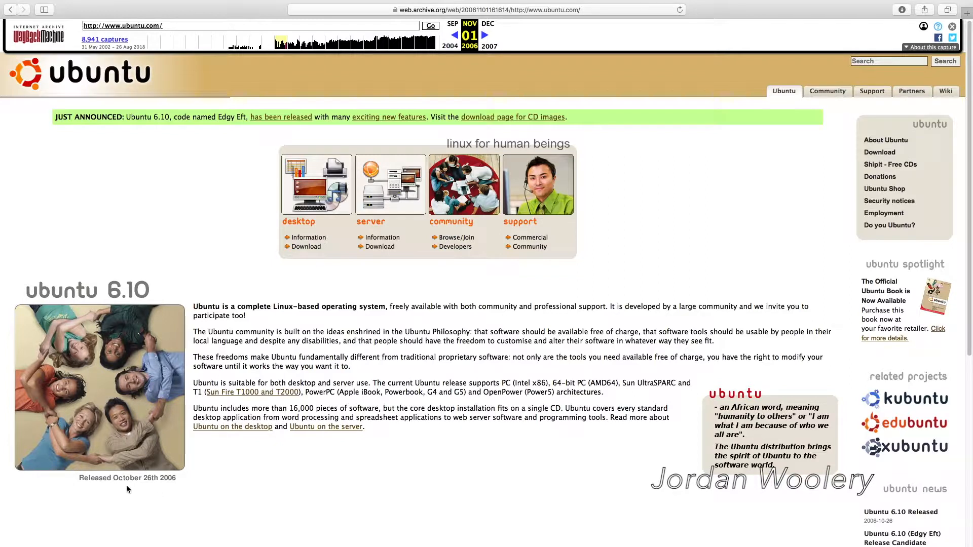
mouse_move(209, 465)
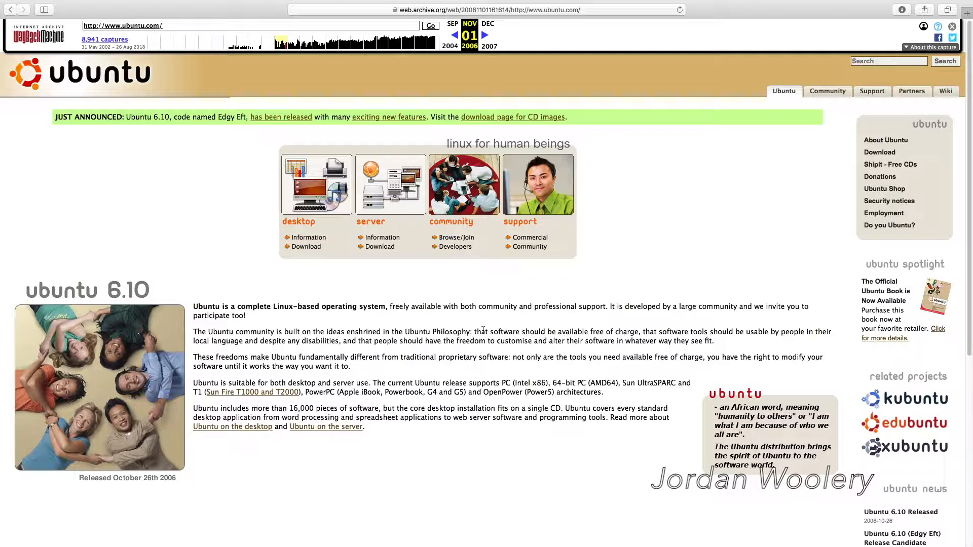
mouse_move(556, 371)
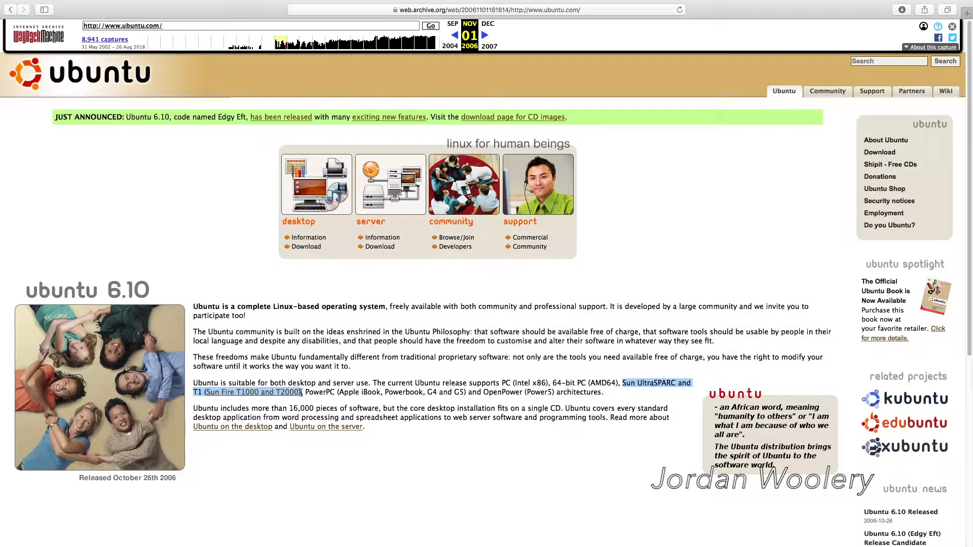
mouse_move(477, 391)
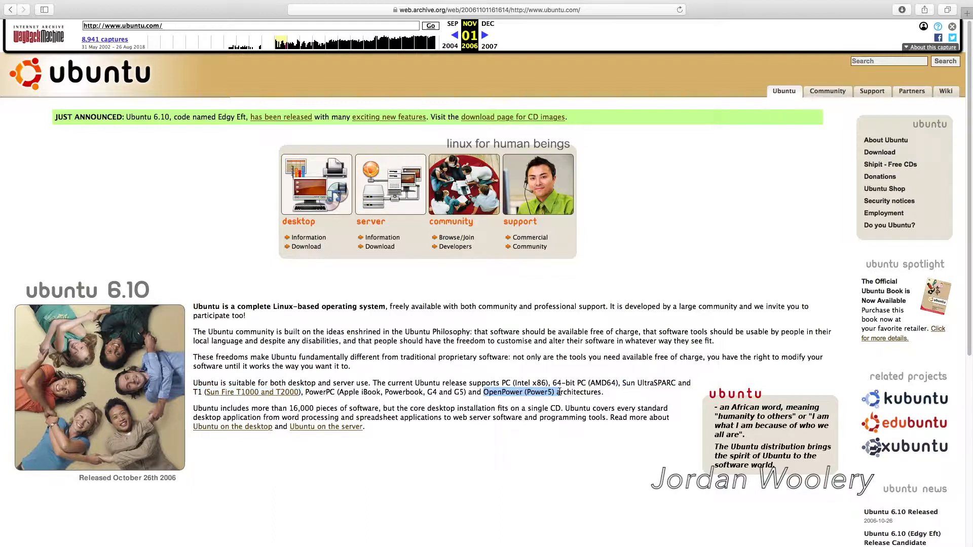
click(555, 392)
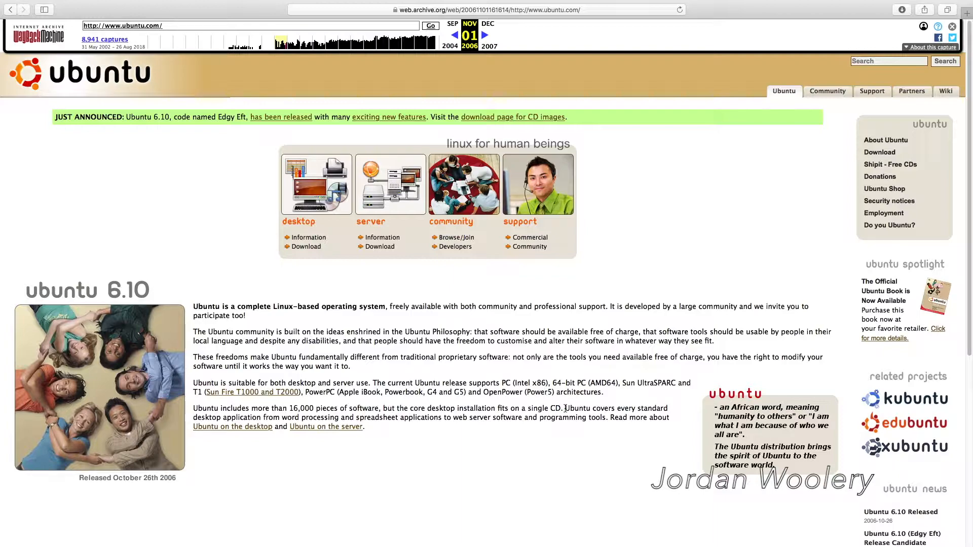
scroll(down, 3)
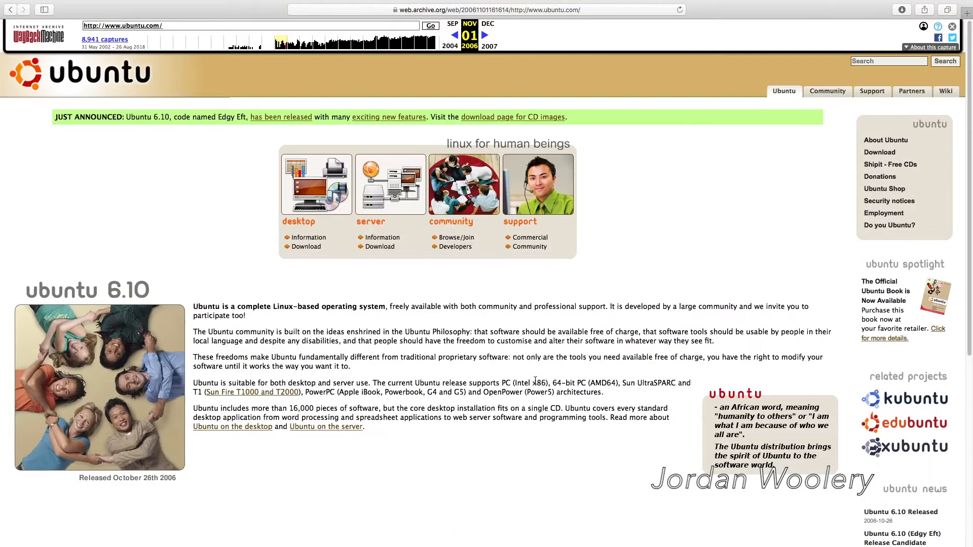
scroll(down, 3)
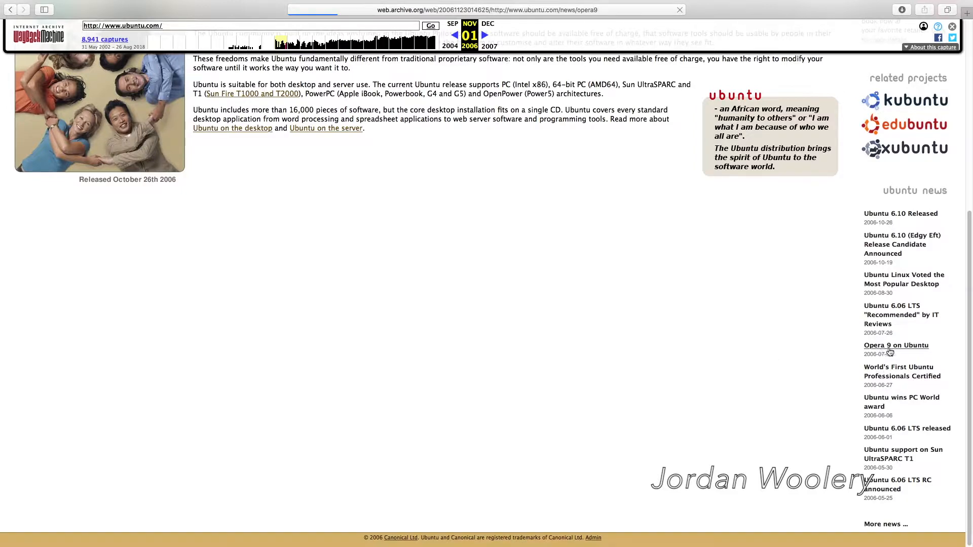
mouse_move(805, 370)
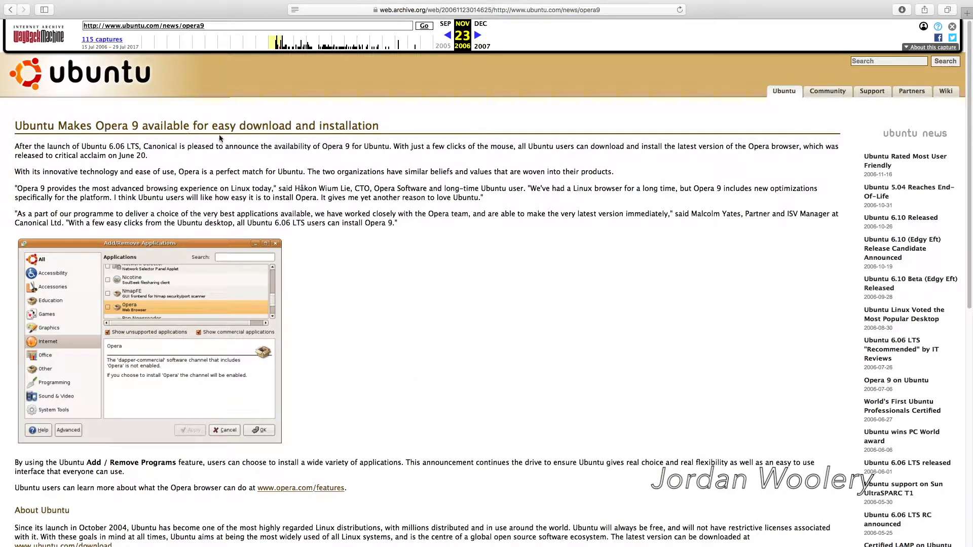
mouse_move(635, 163)
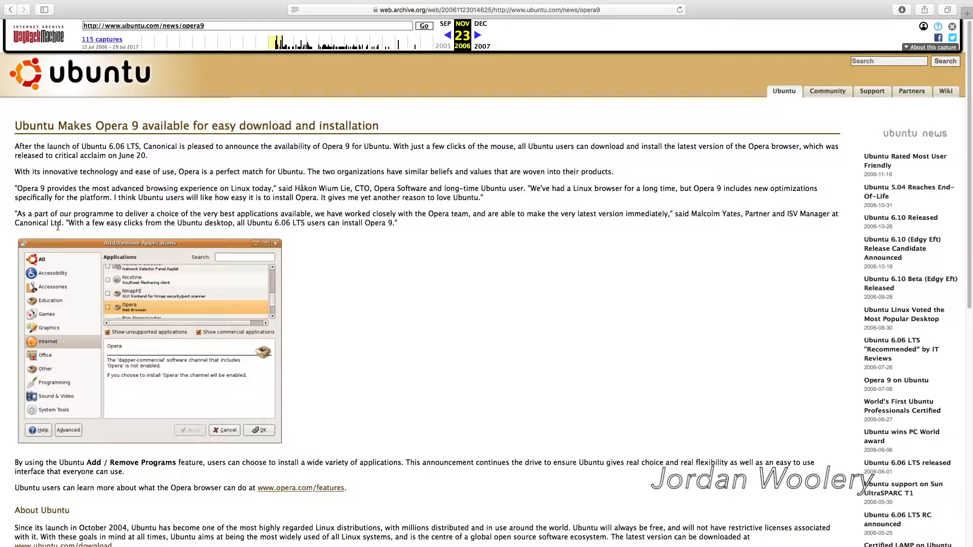
scroll(down, 3)
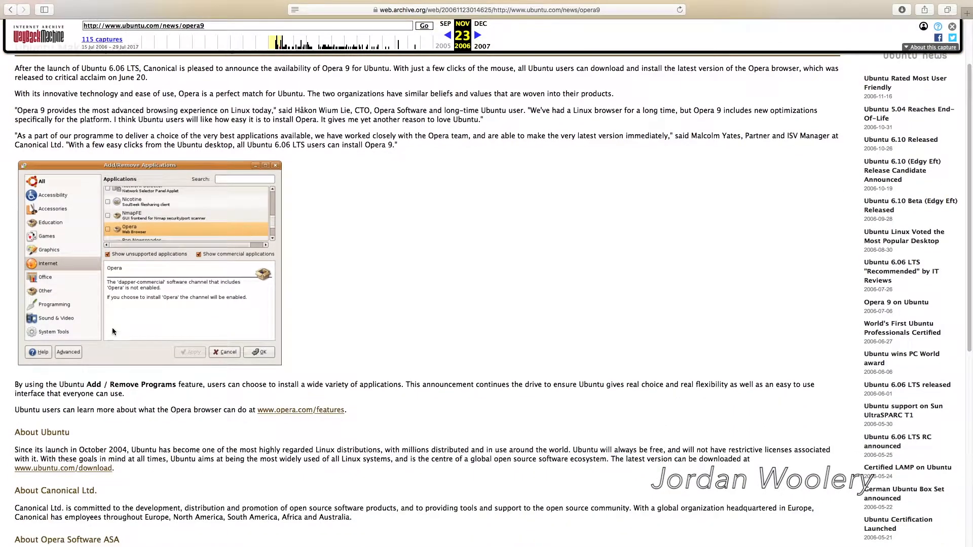
mouse_move(169, 382)
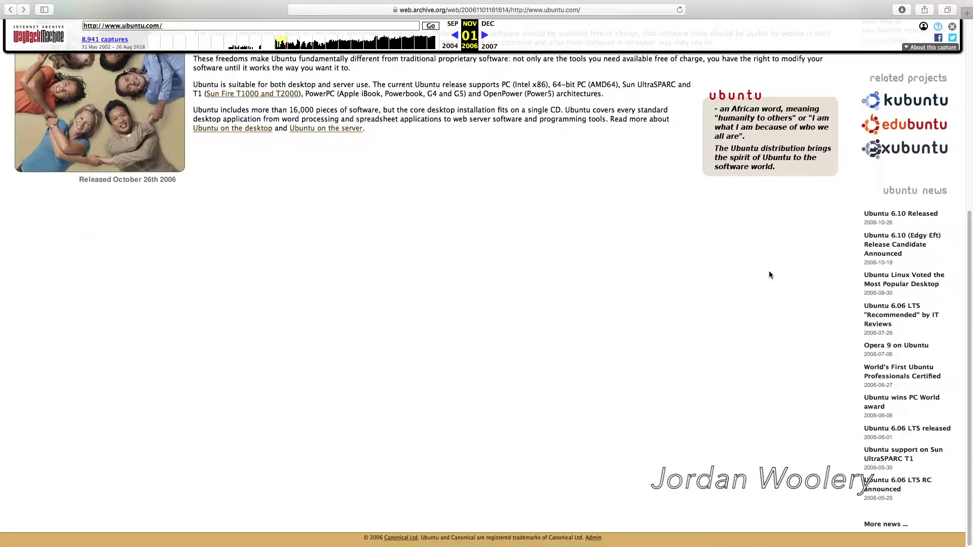
mouse_move(817, 280)
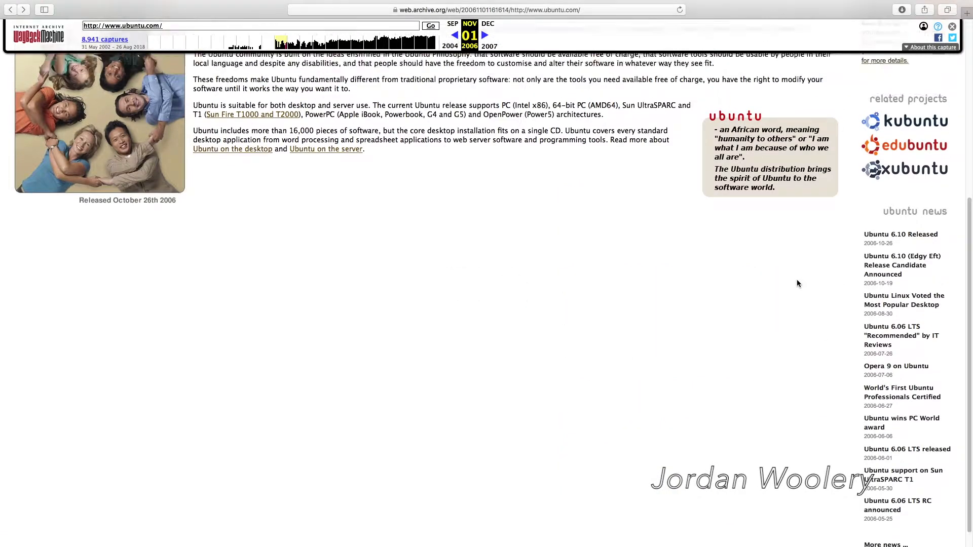
scroll(up, 3)
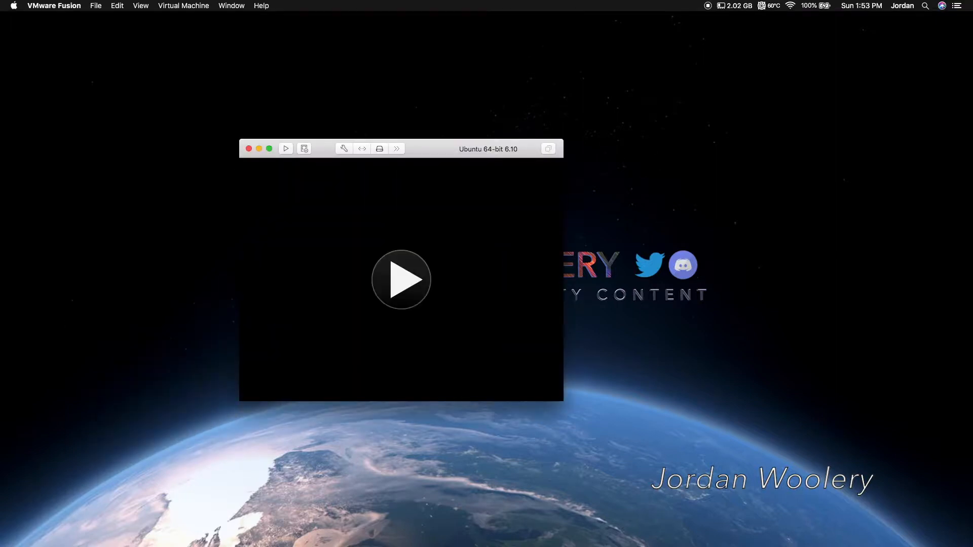
mouse_move(536, 172)
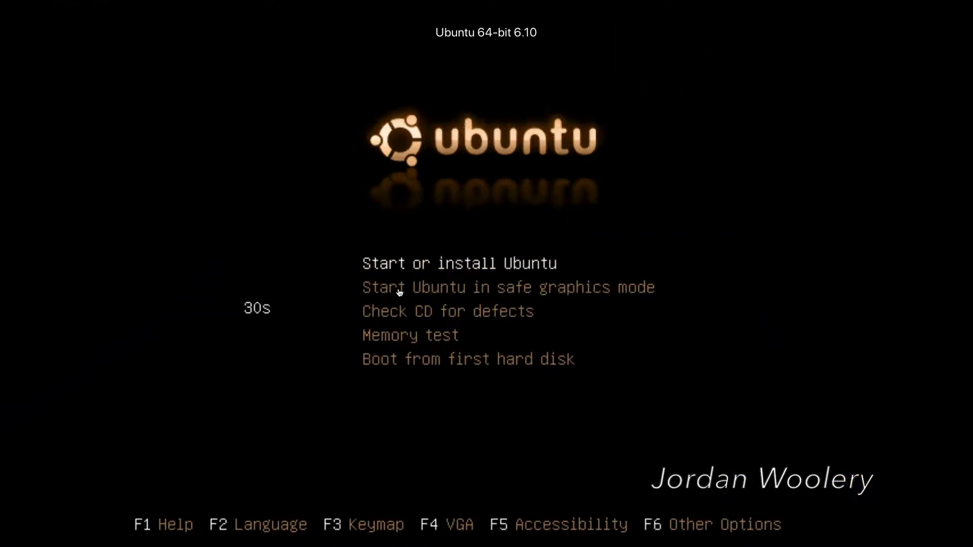
- Choose 'Start or install Ubuntu' to boot the 6.10 live CD
key(enter)
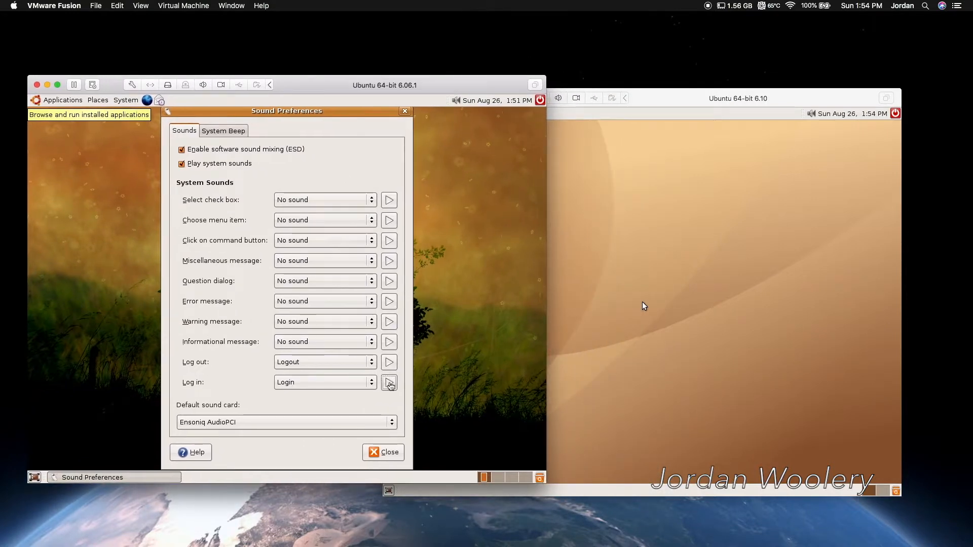
- Play the Log in sound in the Ubuntu 6.06.1 Sound Preferences
click(388, 382)
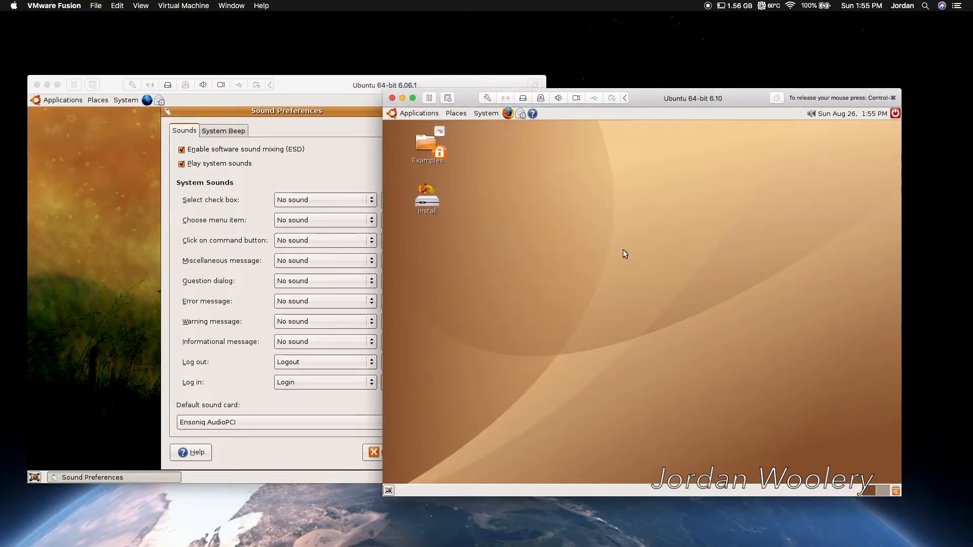
click(485, 113)
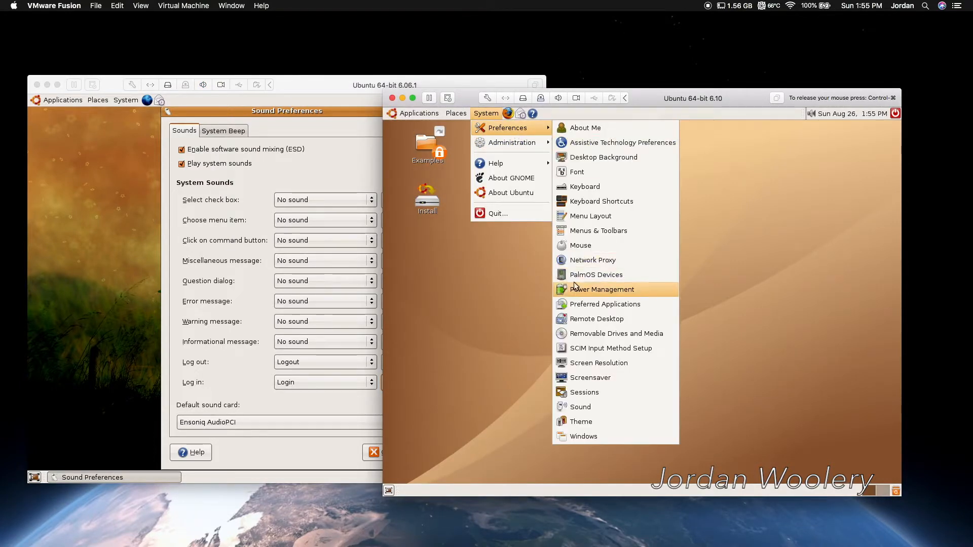
click(580, 406)
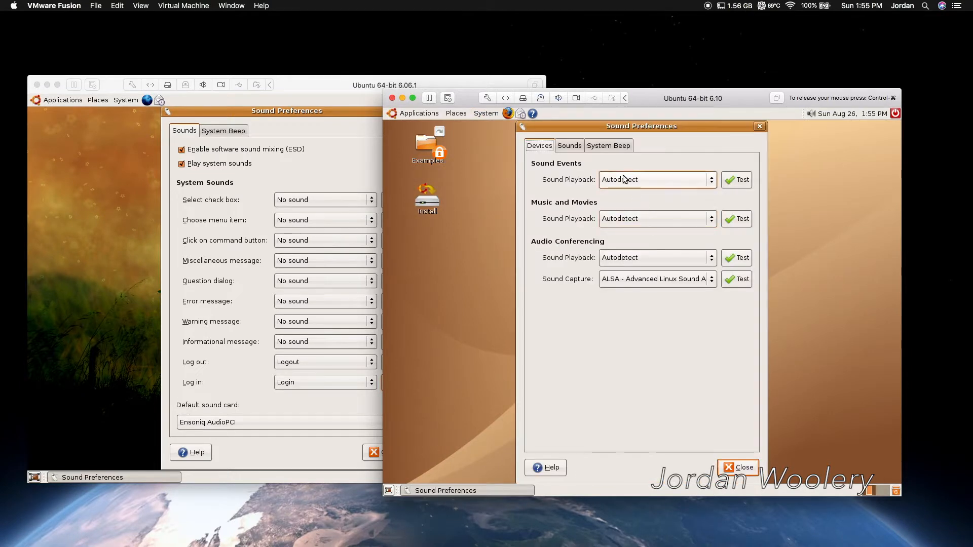
click(568, 145)
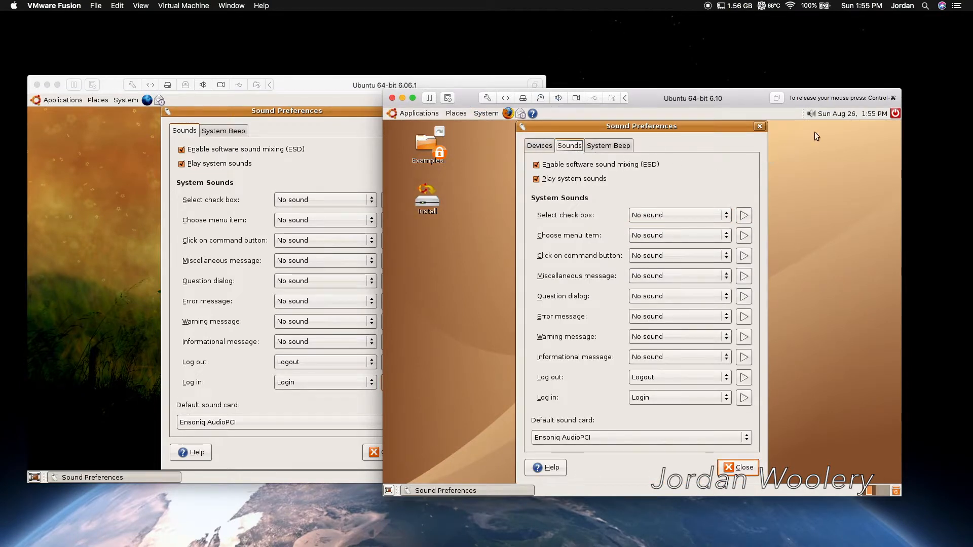
click(810, 112)
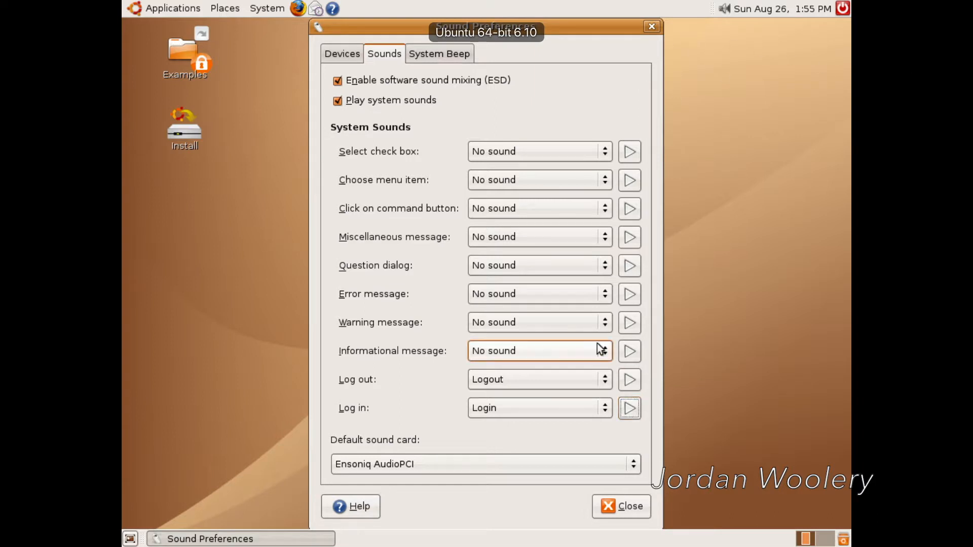
click(652, 26)
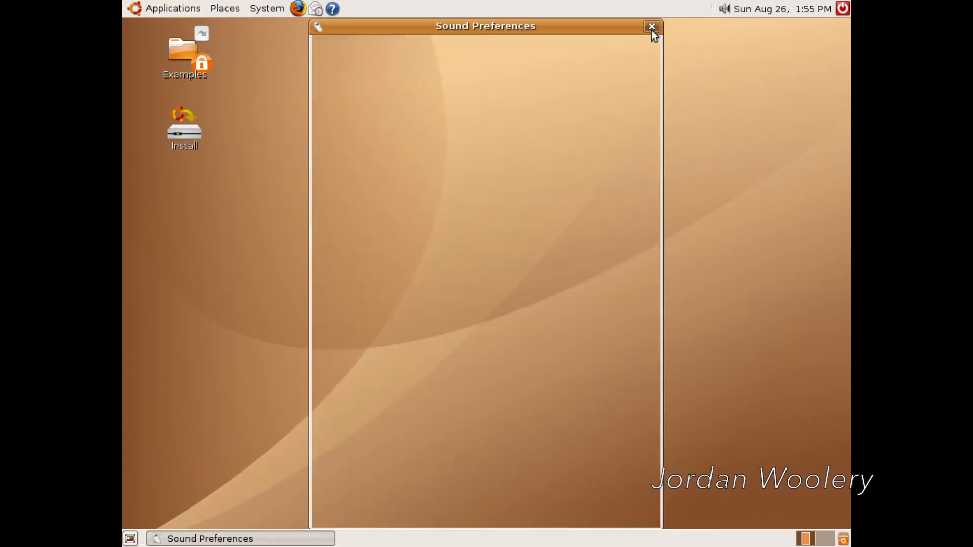
click(651, 26)
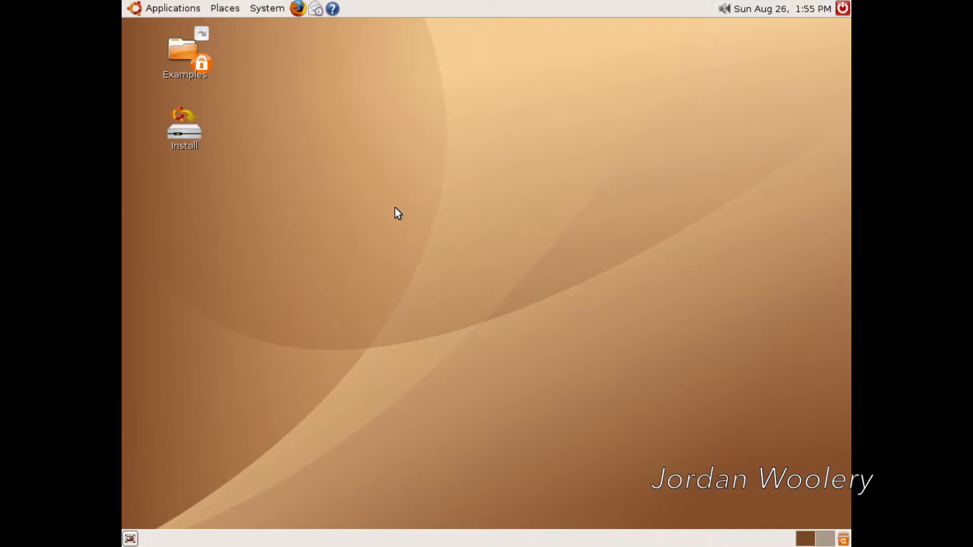
mouse_move(186, 129)
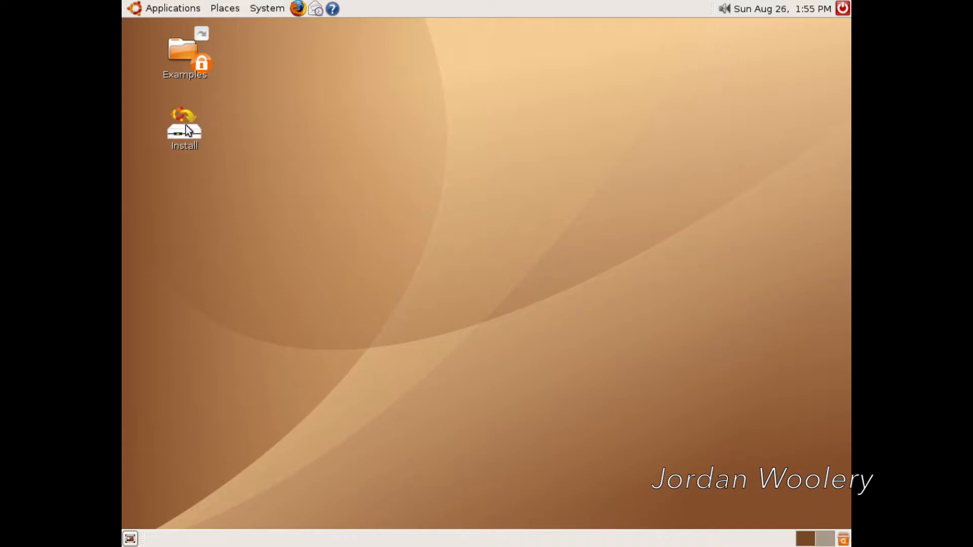
mouse_move(402, 172)
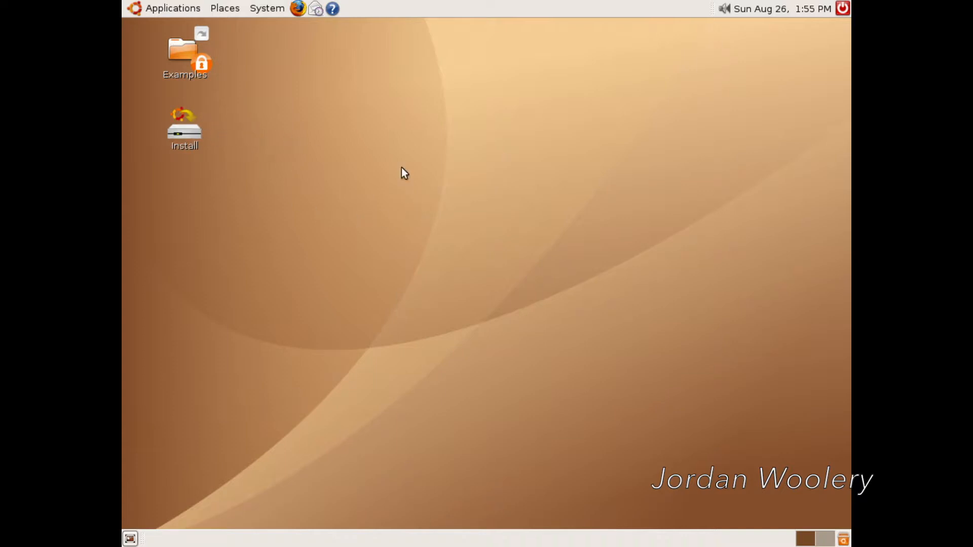
mouse_move(502, 192)
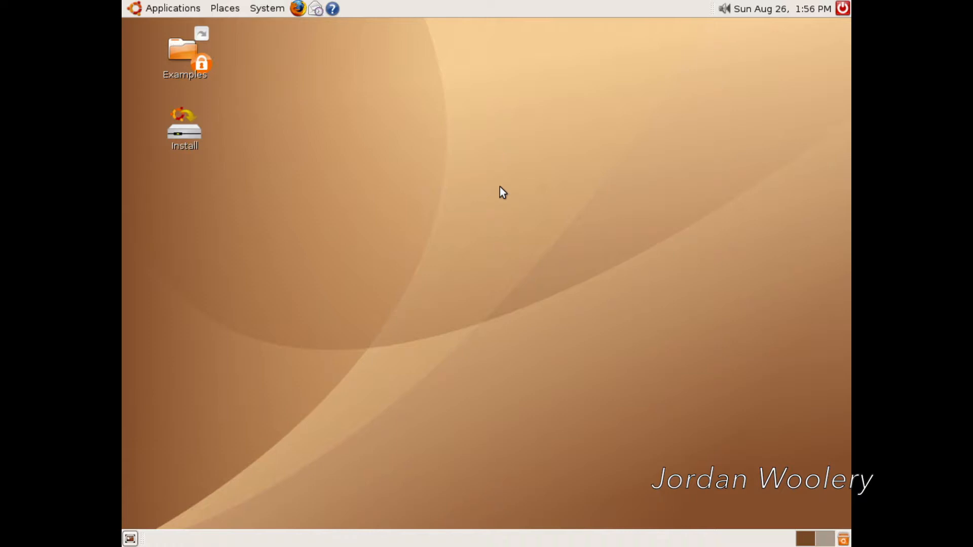
mouse_move(292, 12)
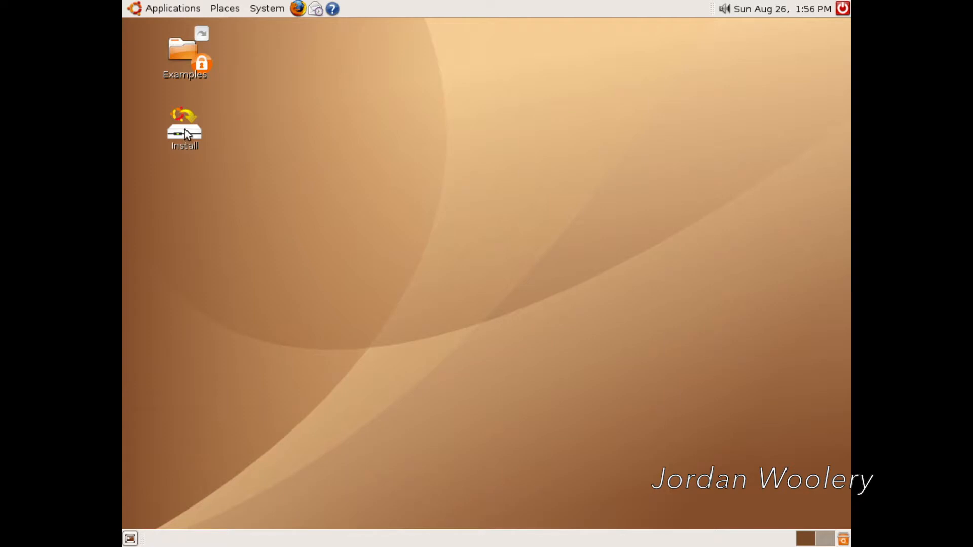
double_click(184, 129)
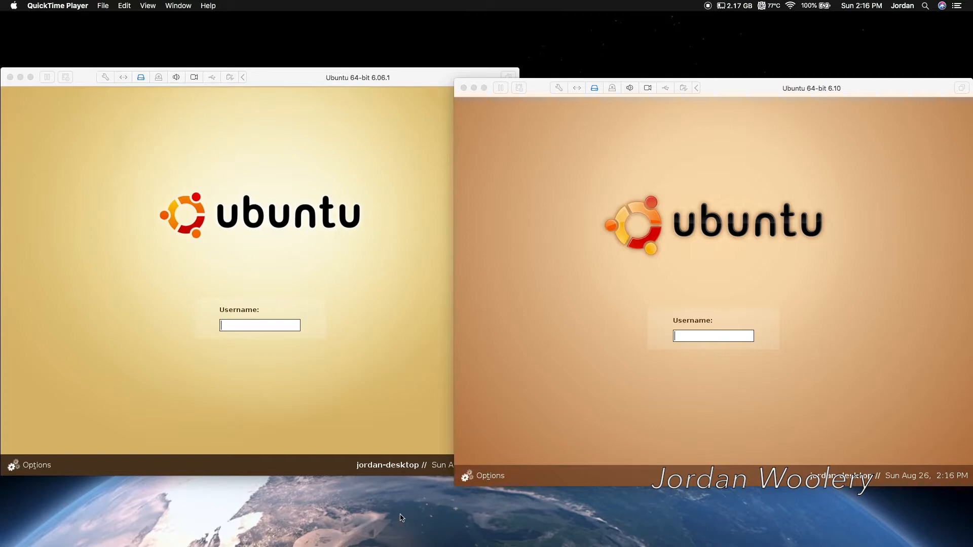
mouse_move(722, 92)
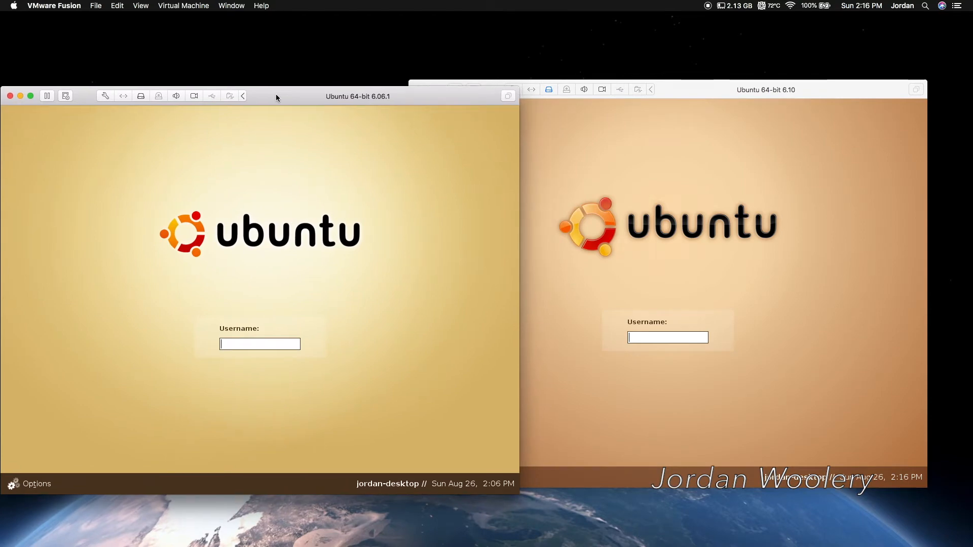
- Switch focus to the Ubuntu 6.10 virtual machine window
click(766, 89)
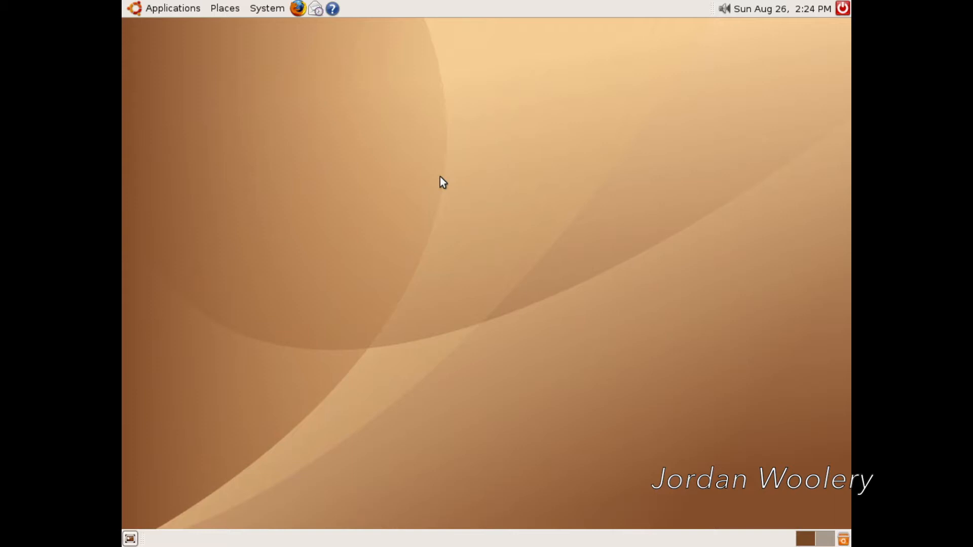
click(266, 8)
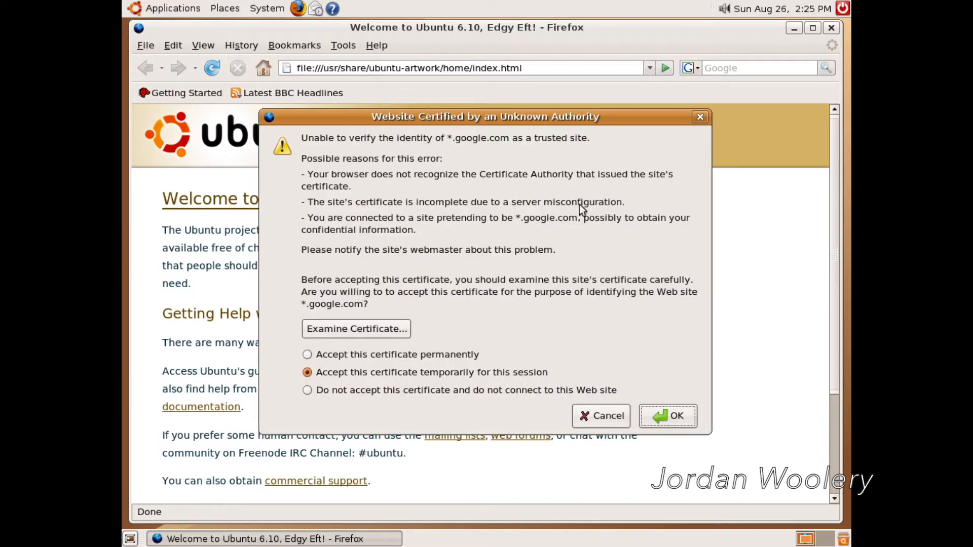
click(667, 416)
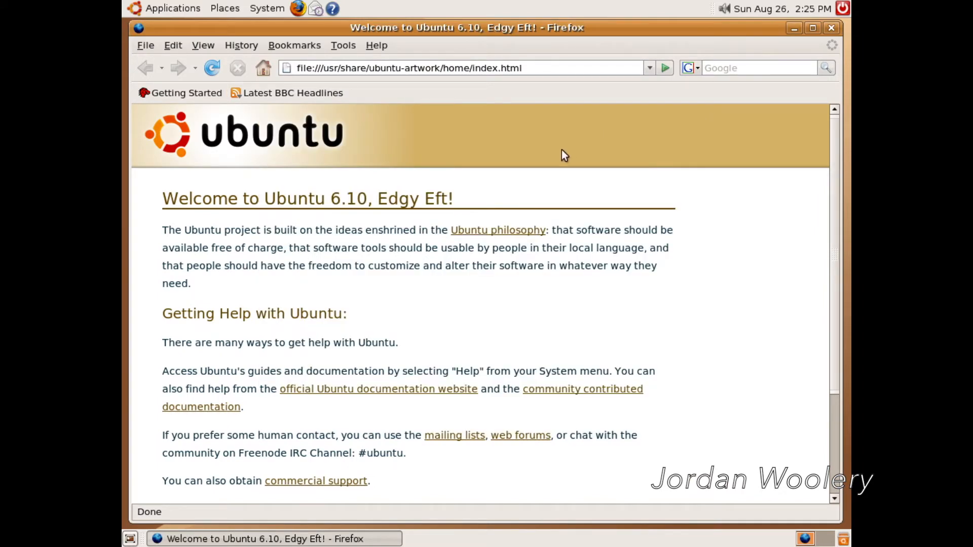
mouse_move(381, 48)
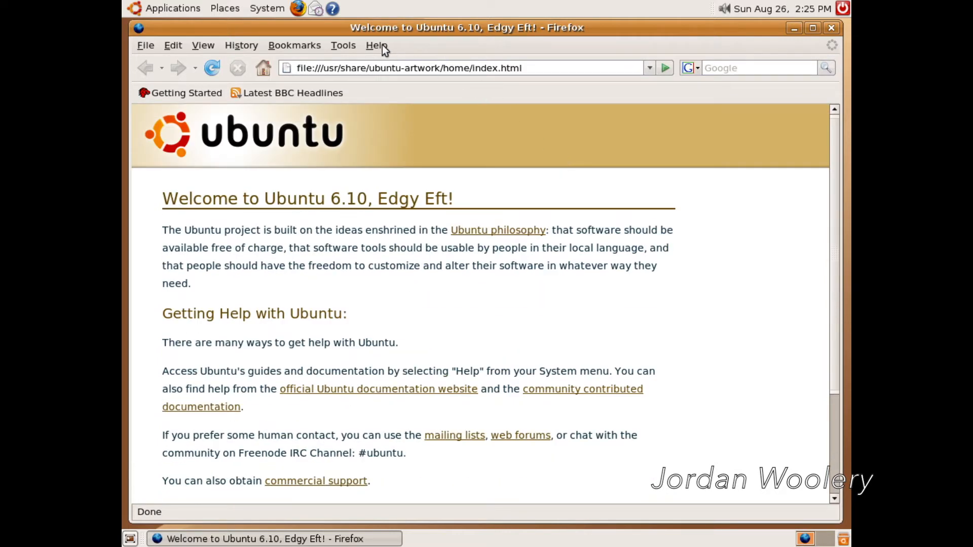
click(376, 45)
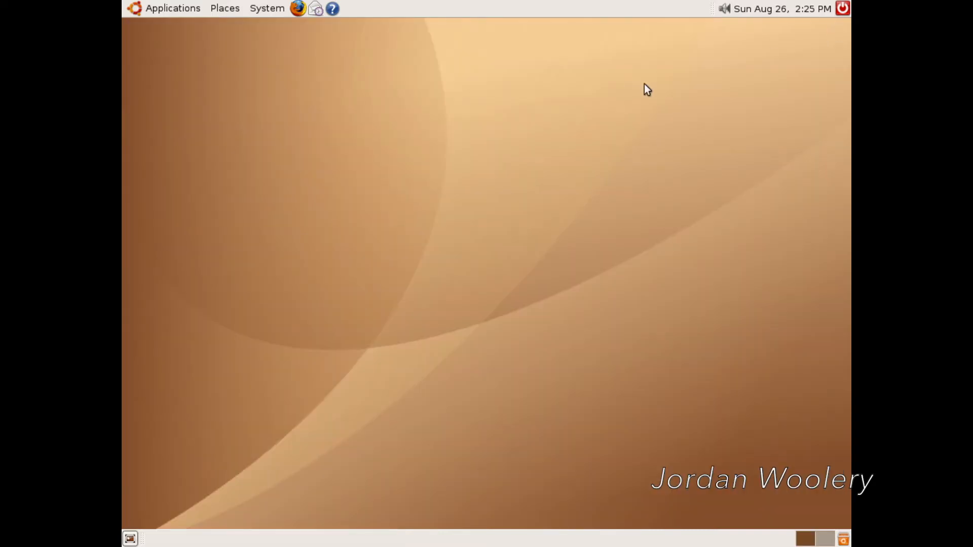
mouse_move(174, 8)
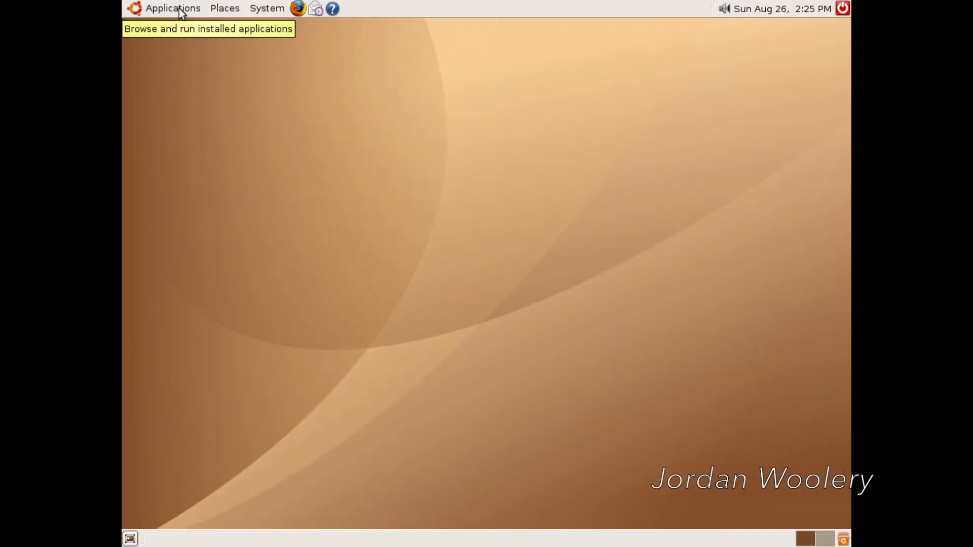
- Launch Text Editor from Applications > Accessories, close gedit, and reopen the Applications menu
click(172, 8)
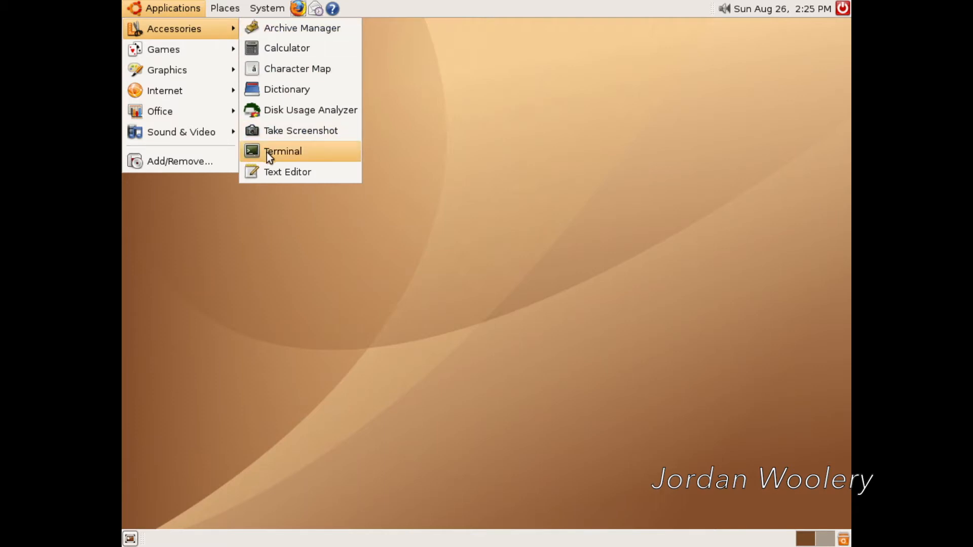
click(287, 172)
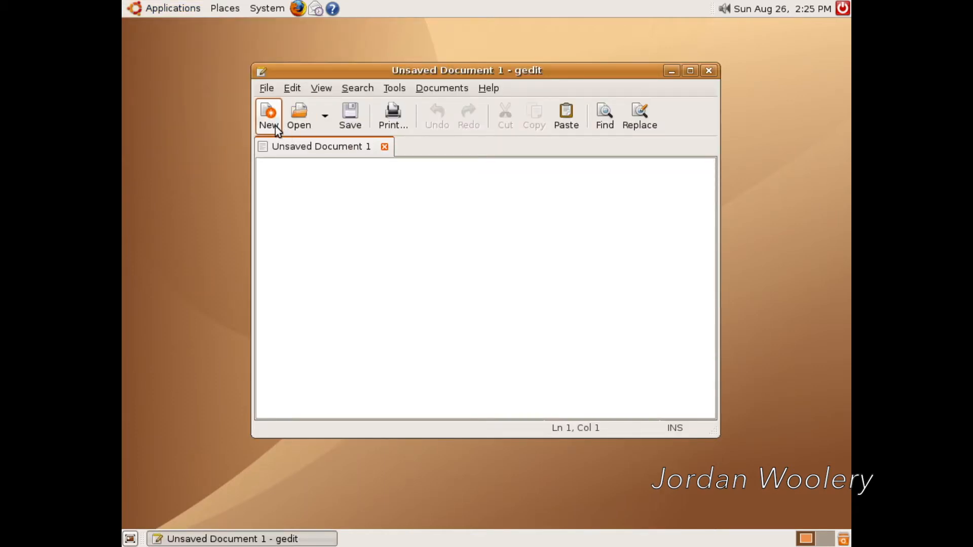
click(268, 115)
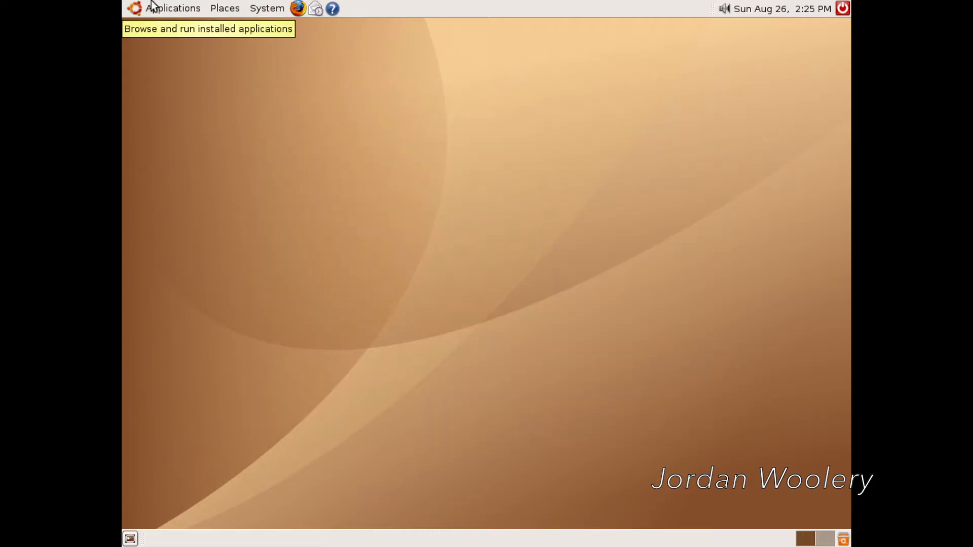
click(172, 8)
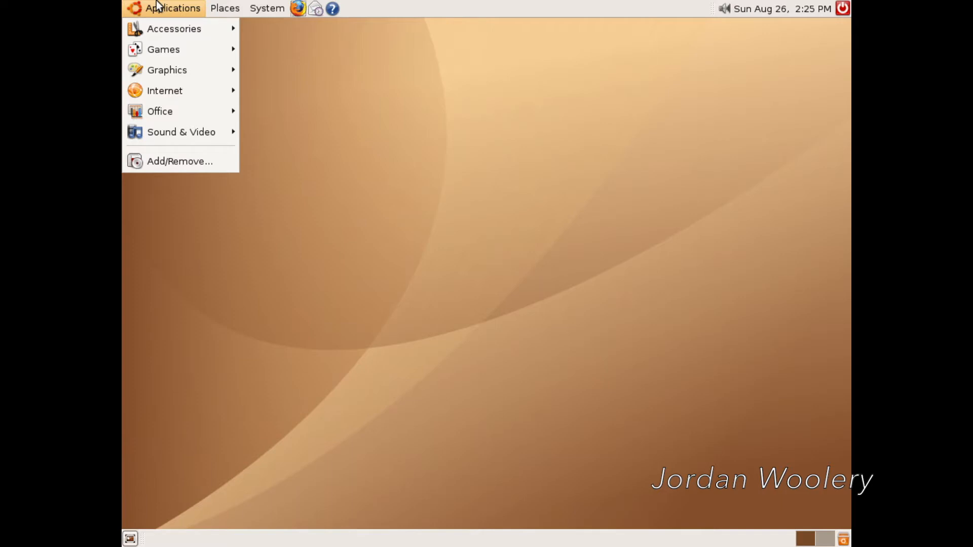
mouse_move(173, 29)
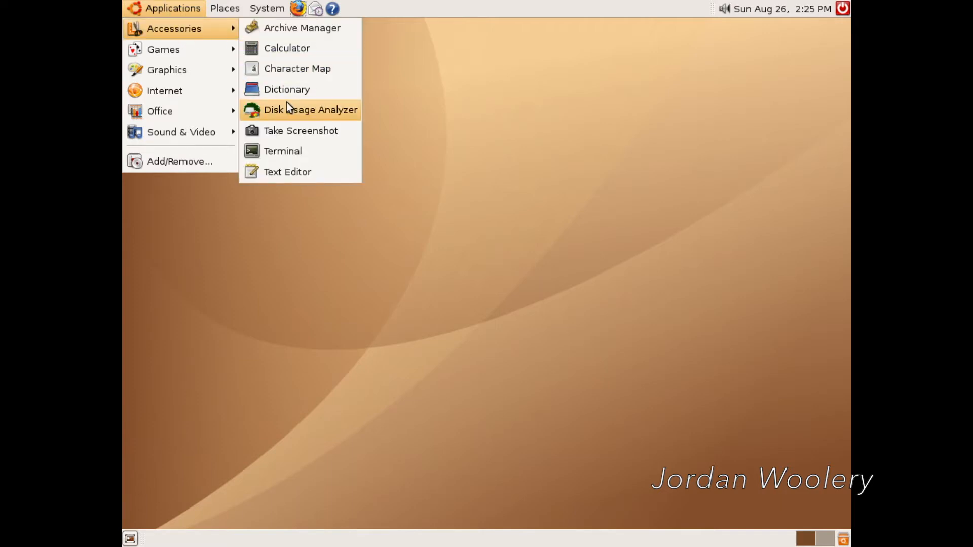
mouse_move(303, 116)
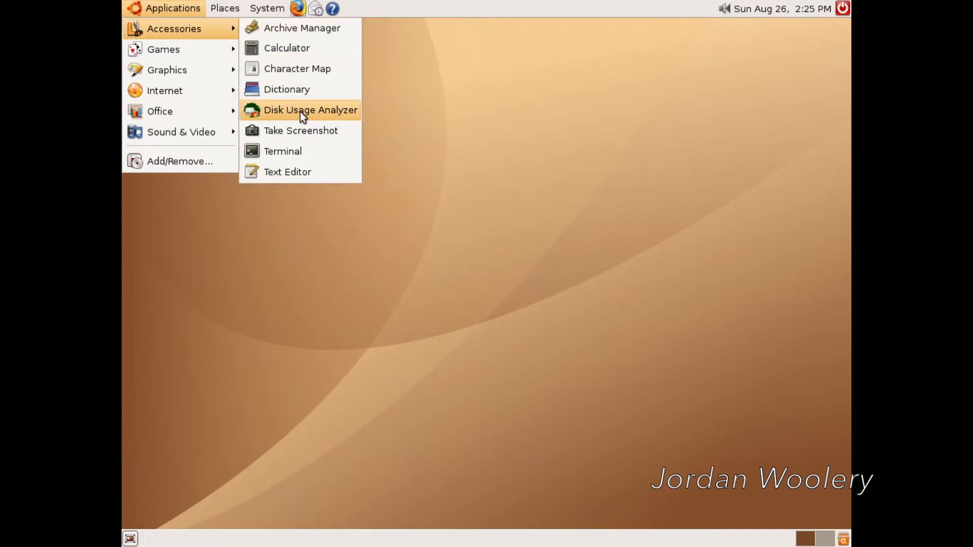
click(310, 109)
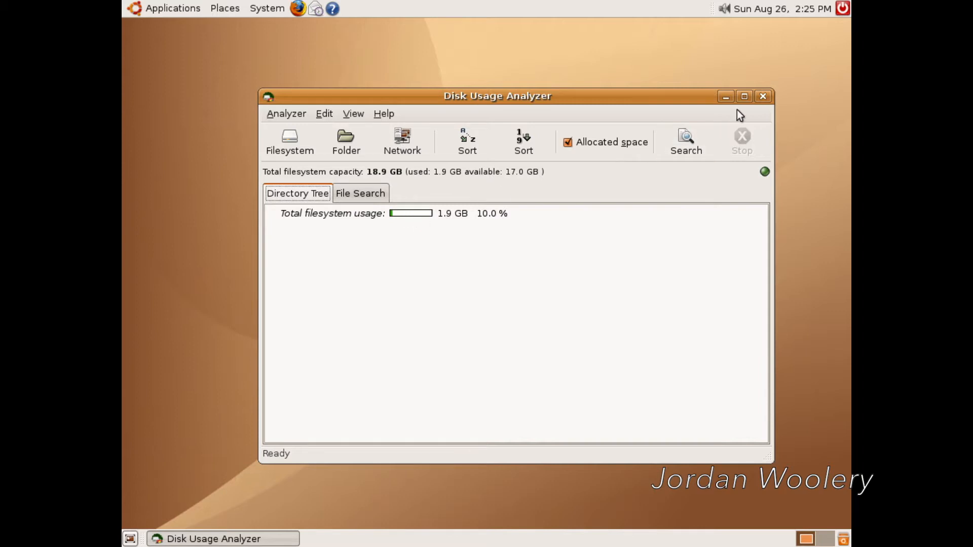
click(762, 95)
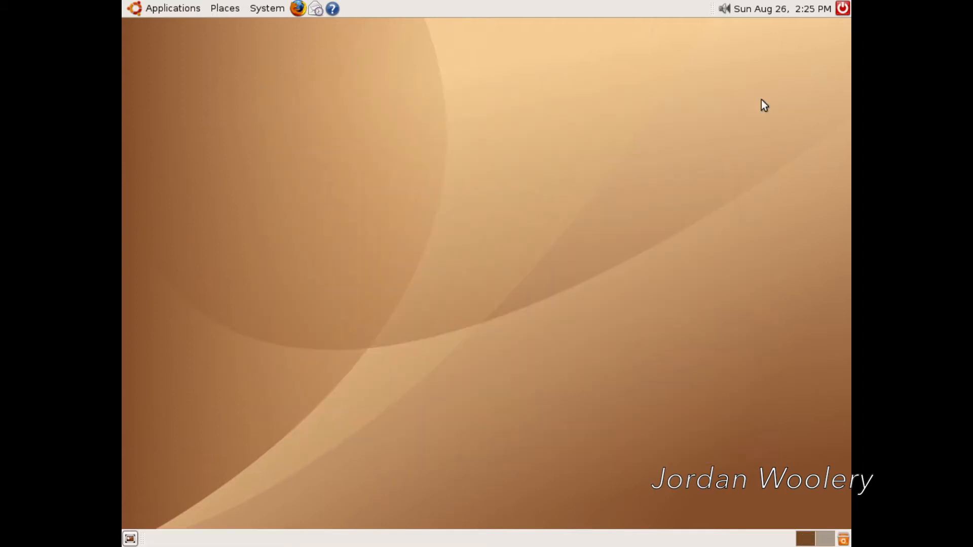
mouse_move(212, 62)
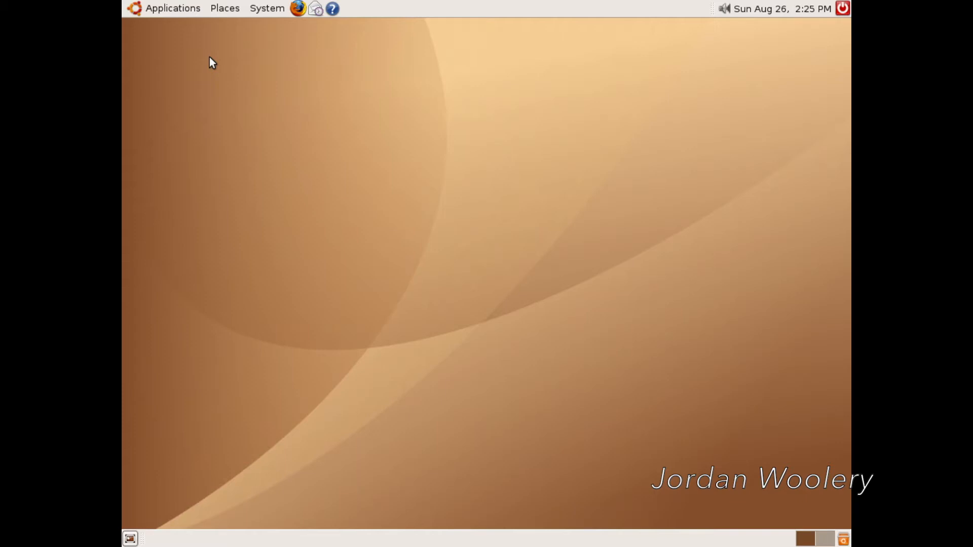
- Launch F-Spot, cancel the photo import, and switch to its Edit Photo view
click(172, 8)
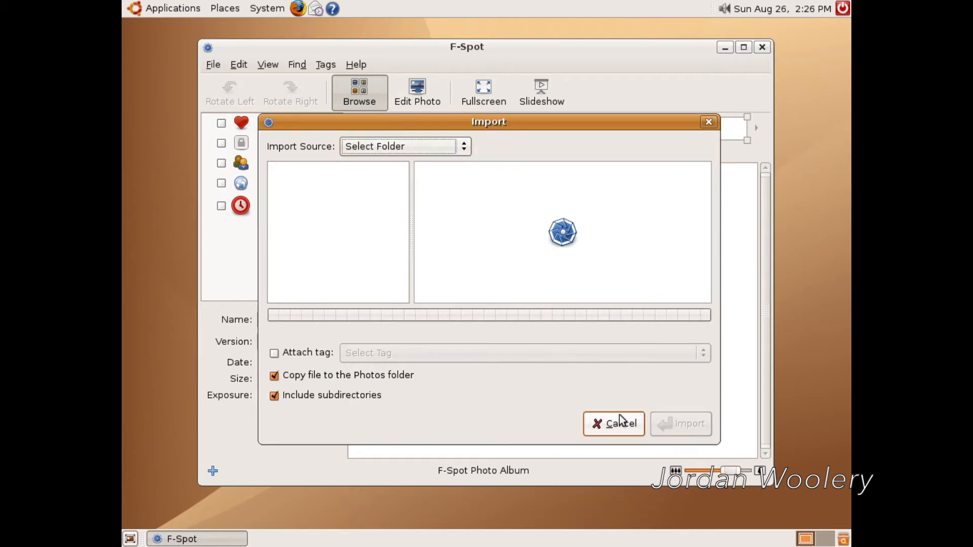
click(614, 424)
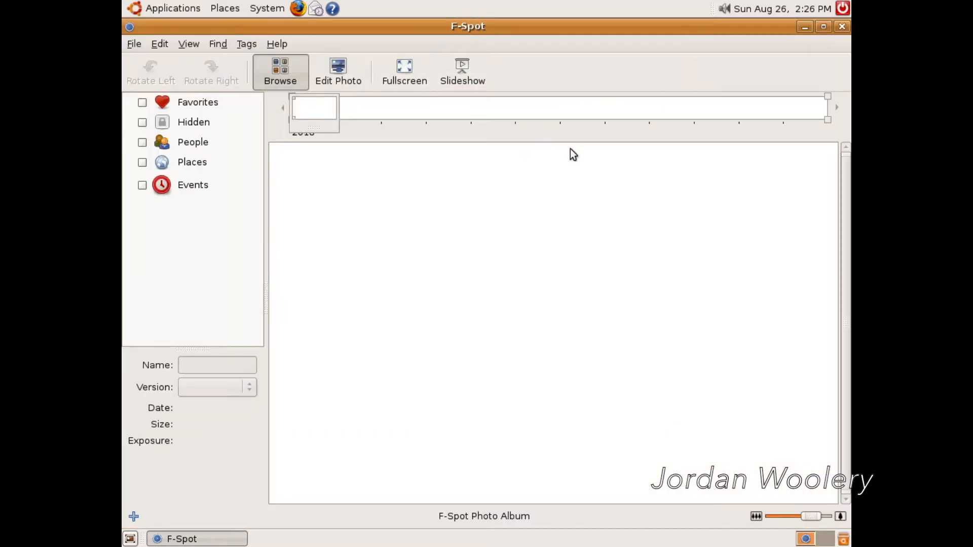
mouse_move(382, 99)
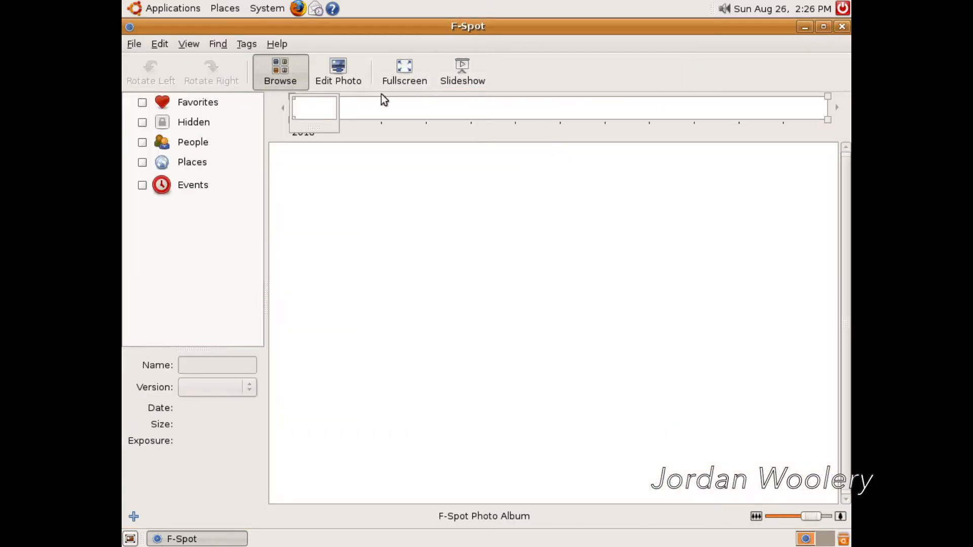
click(338, 71)
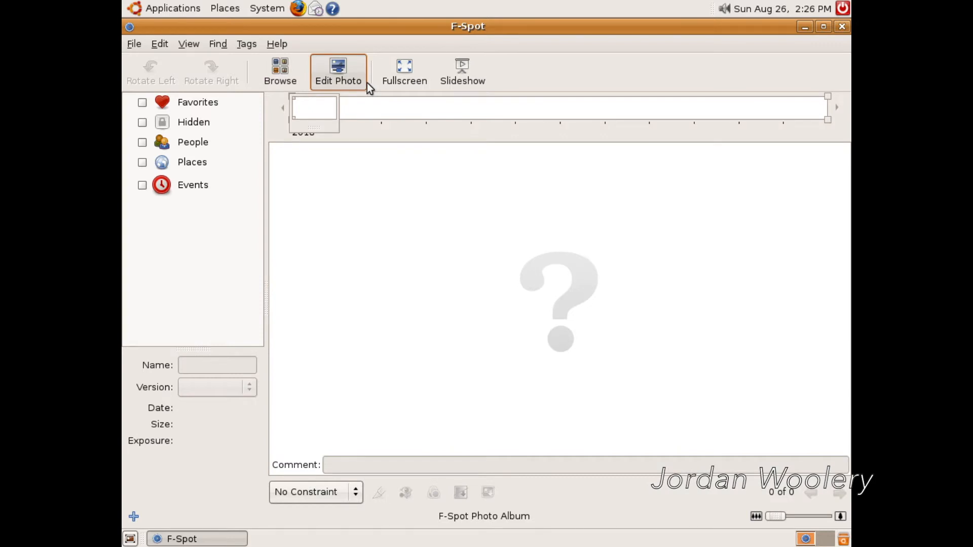
mouse_move(443, 217)
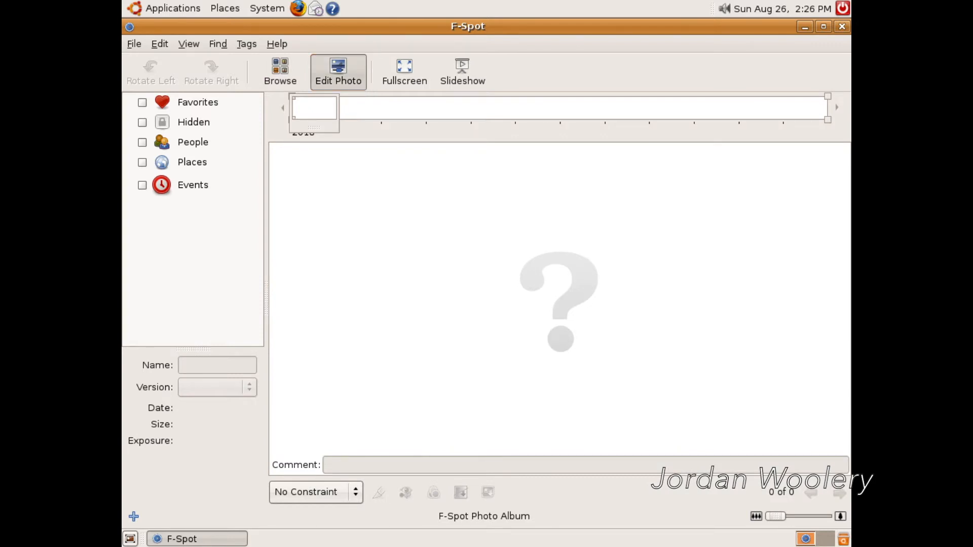
mouse_move(435, 489)
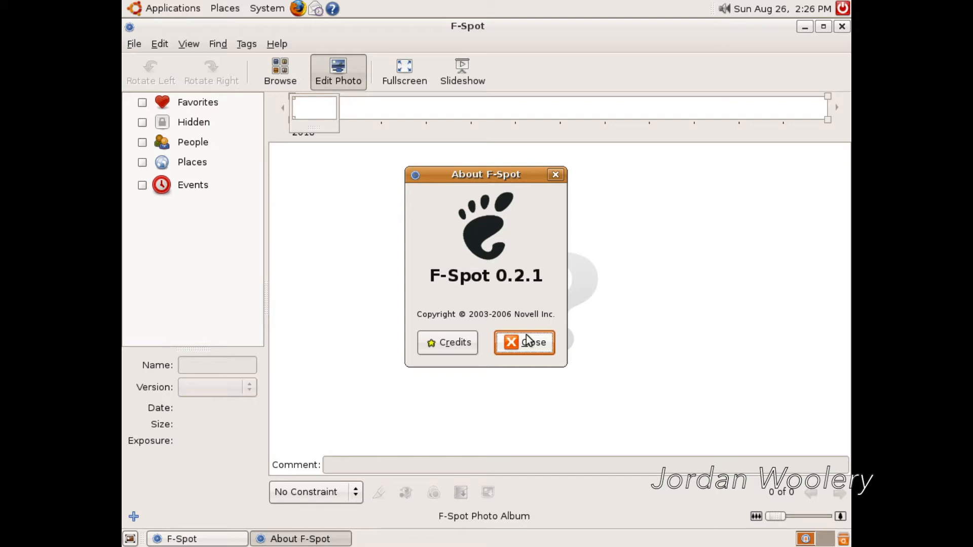
- Dismiss F-Spot's About dialog (version 0.2.1) and close F-Spot to the empty desktop
click(524, 342)
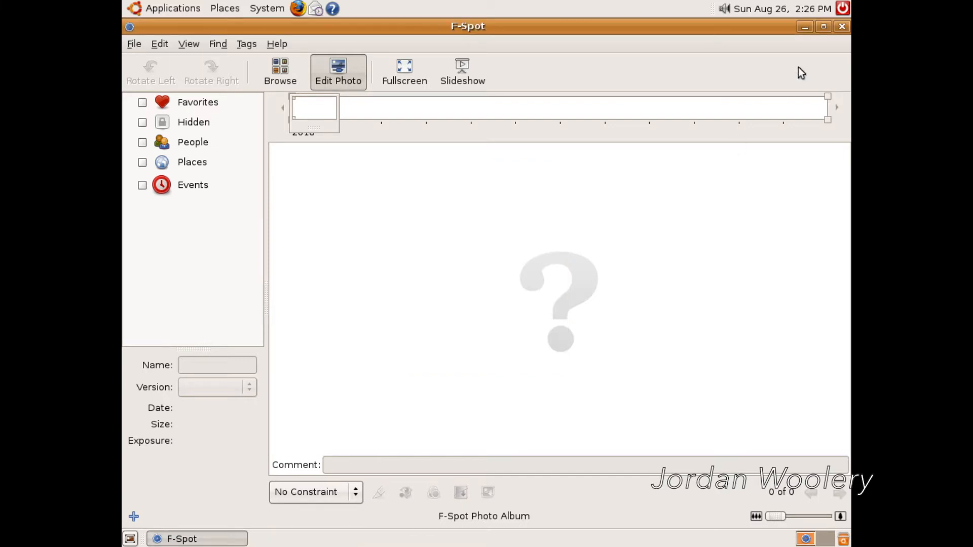
click(841, 27)
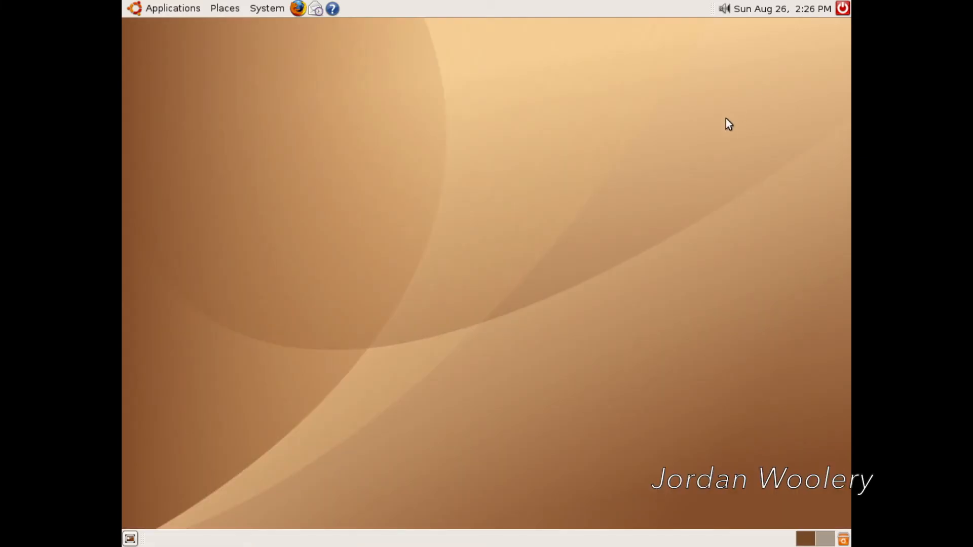
mouse_move(518, 131)
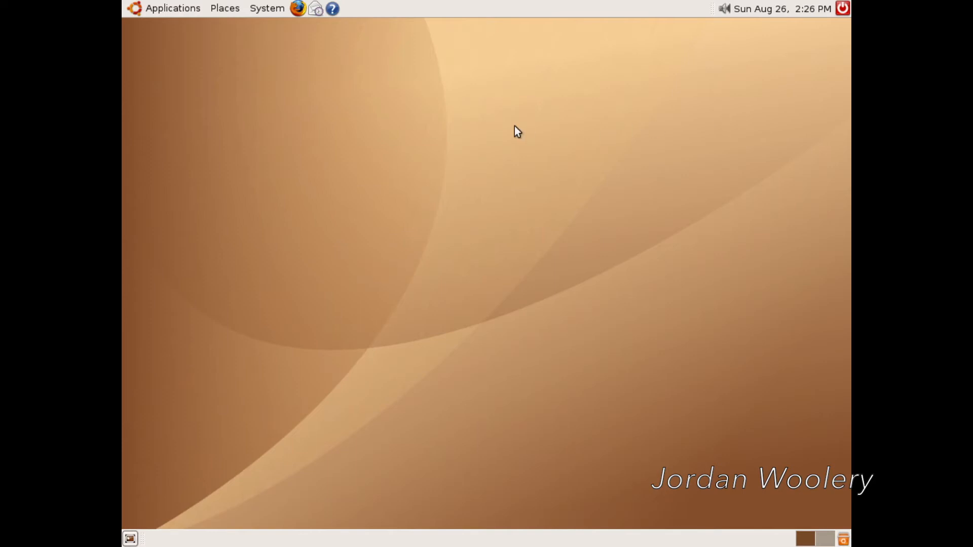
mouse_move(391, 99)
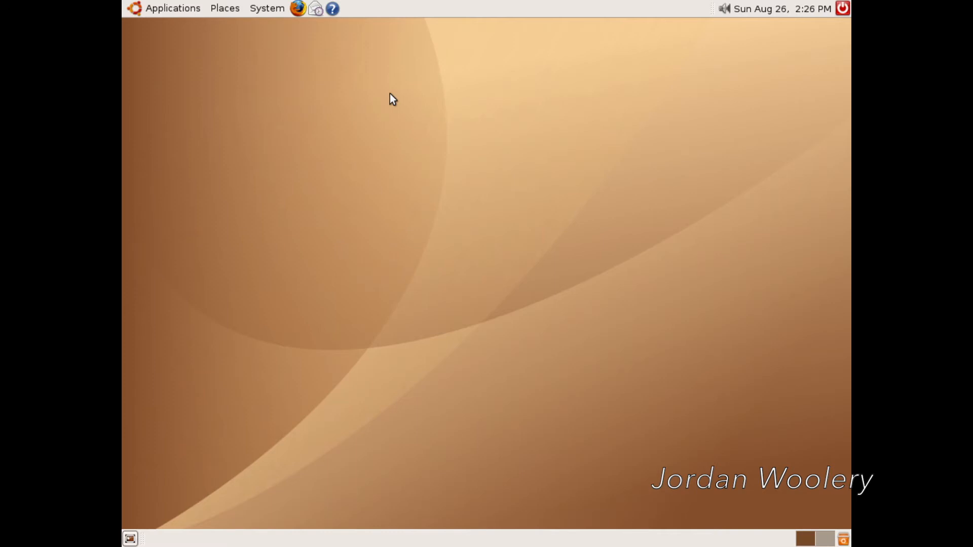
mouse_move(291, 96)
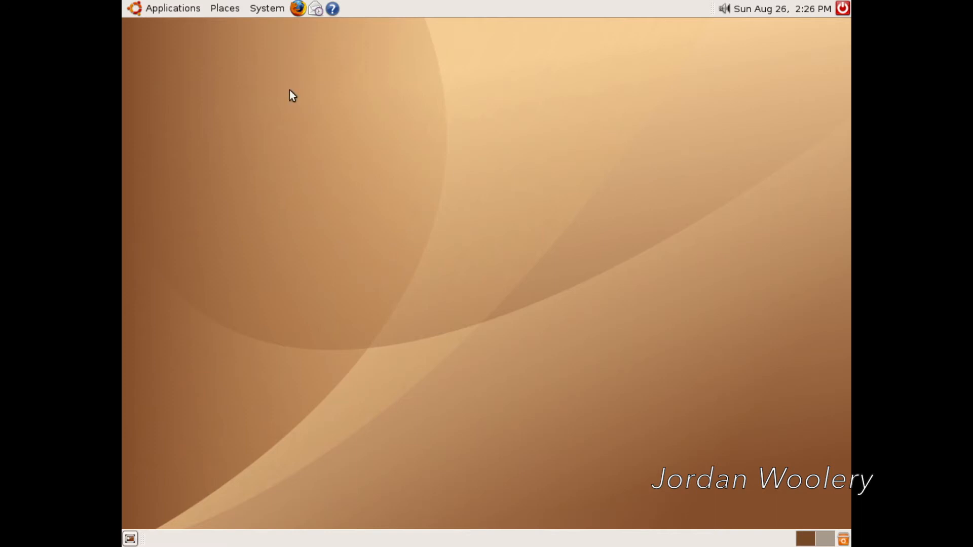
click(266, 8)
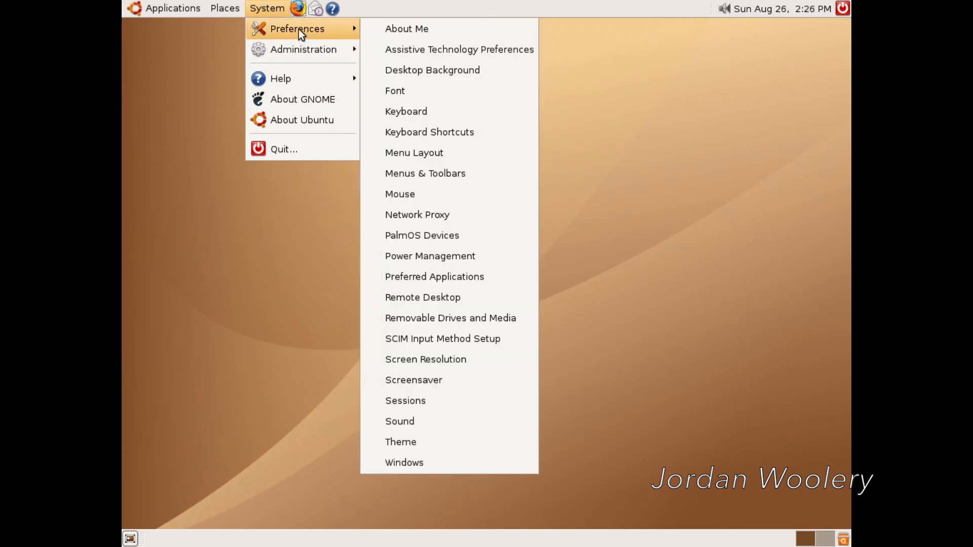
mouse_move(425, 359)
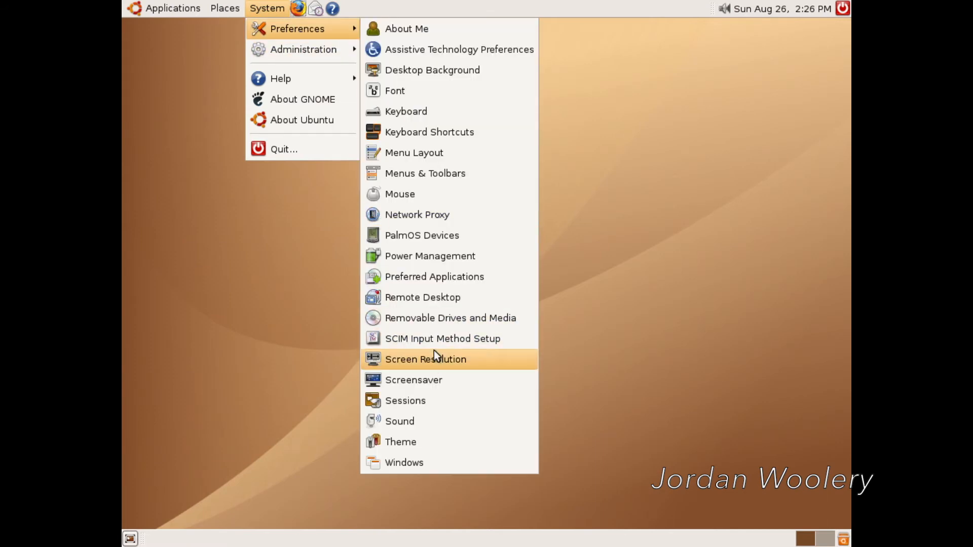
click(425, 358)
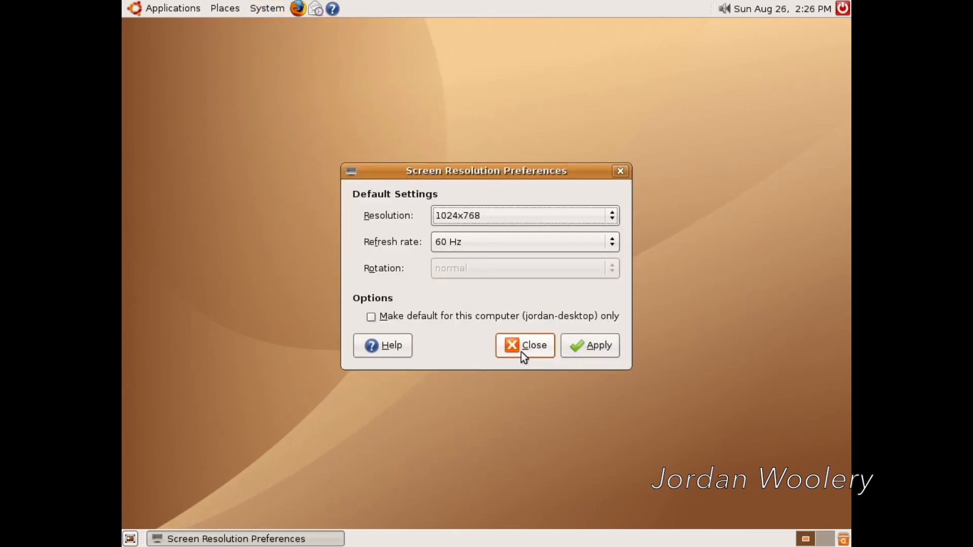
click(524, 344)
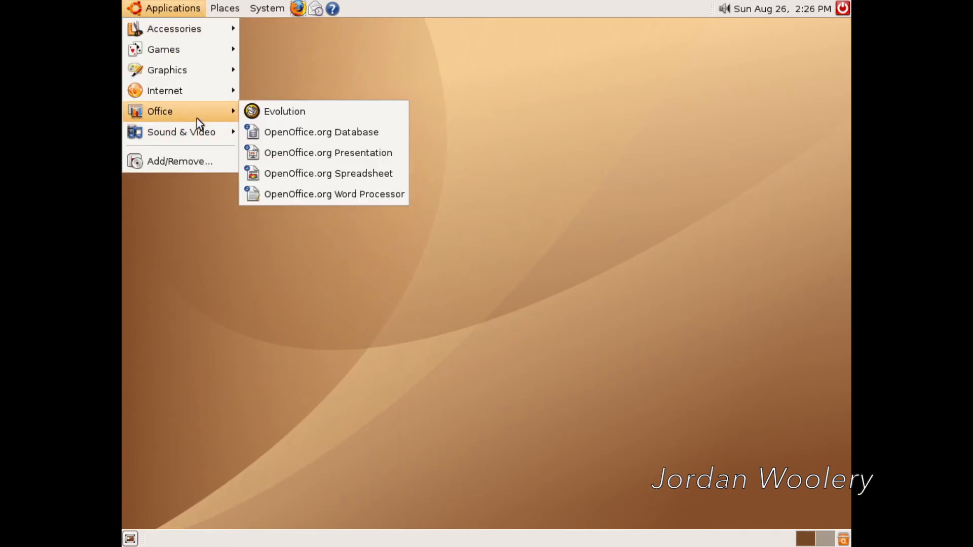
click(333, 193)
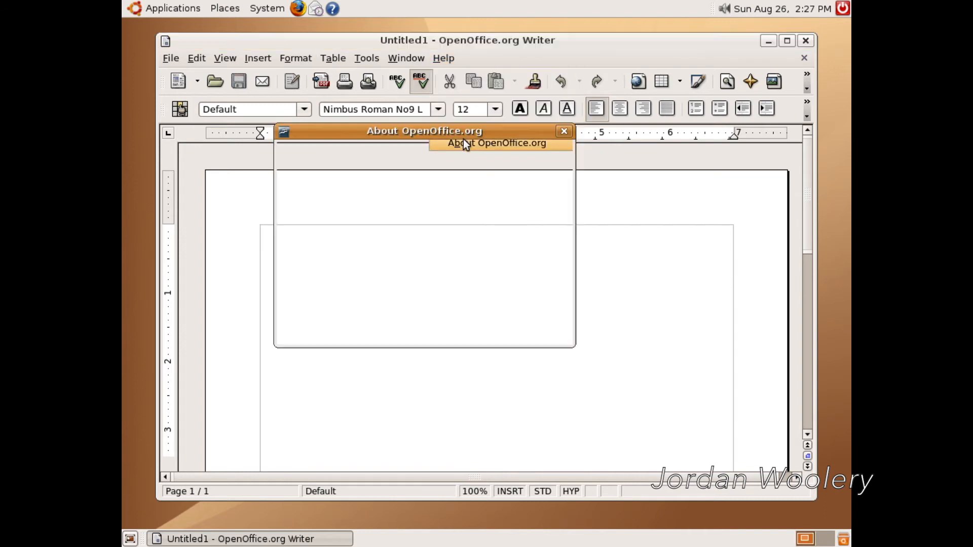
click(563, 130)
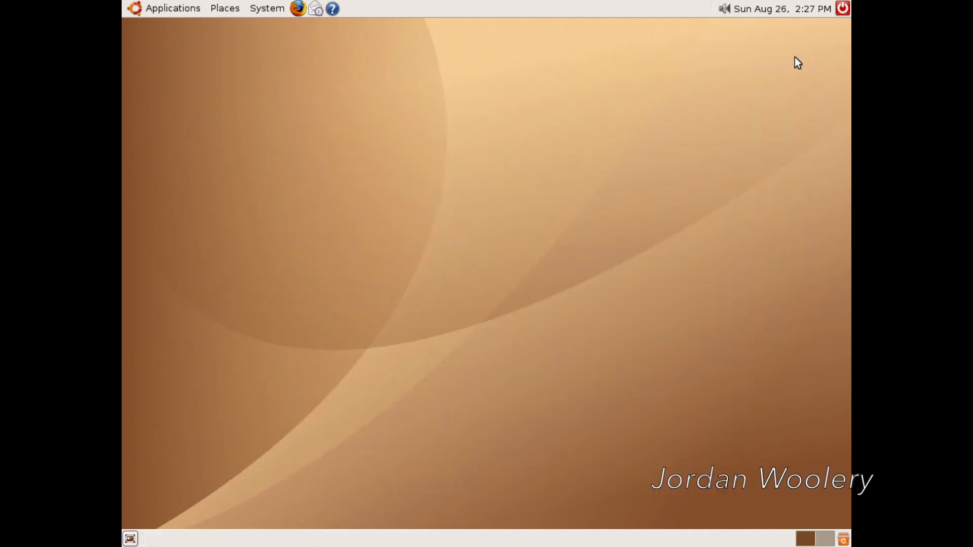
right_click(621, 186)
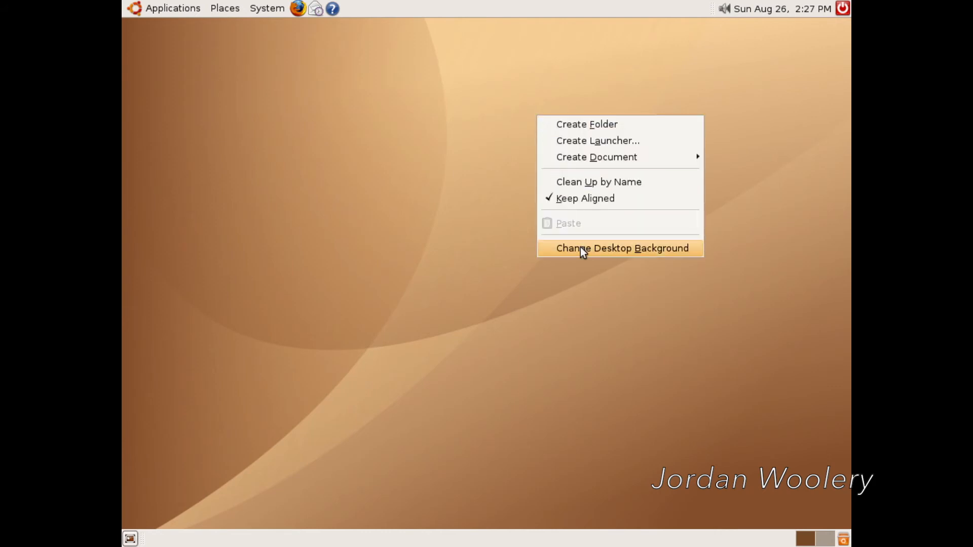
click(621, 248)
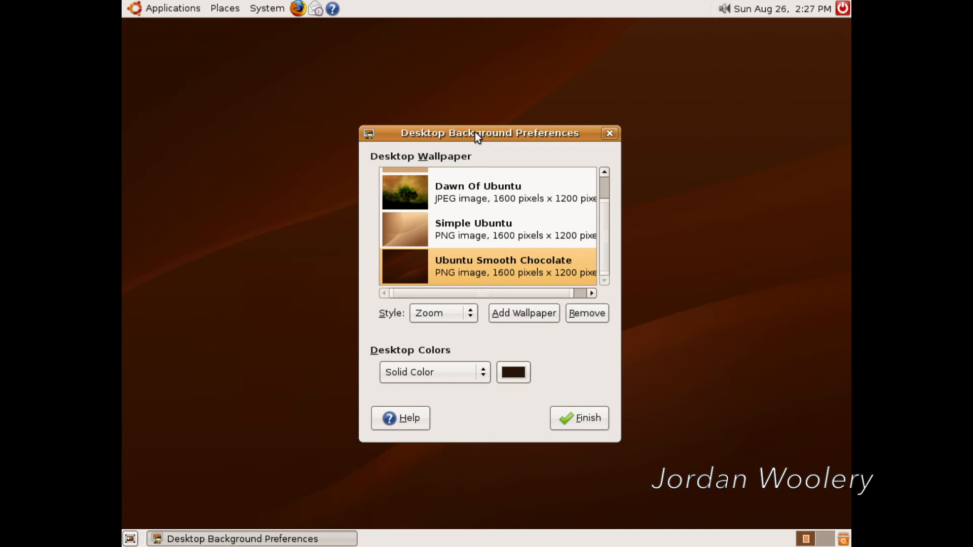
drag(489, 132, 749, 462)
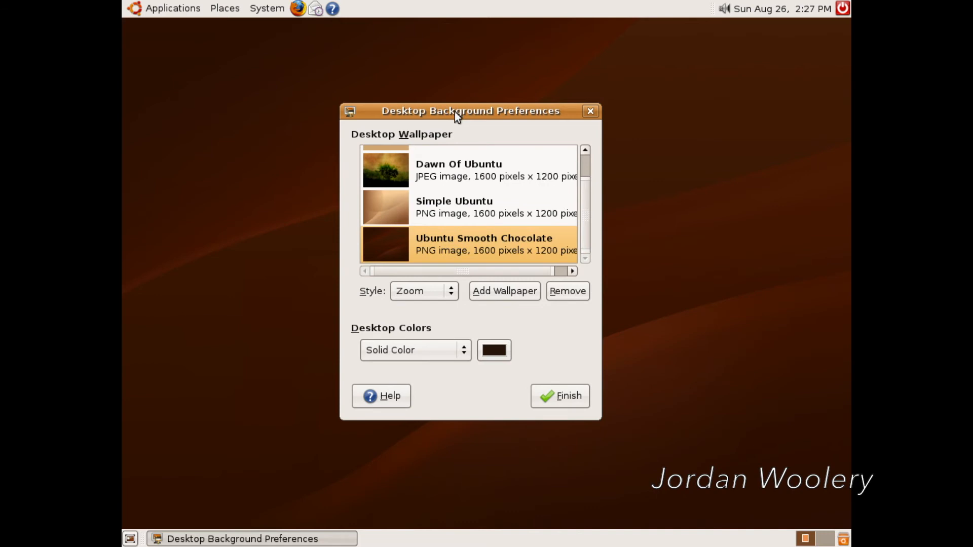
click(453, 207)
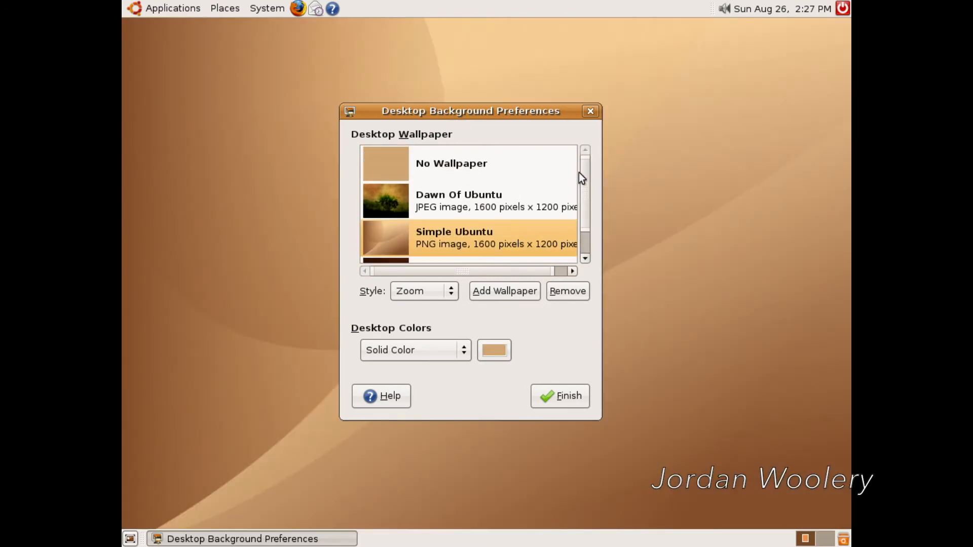
click(559, 396)
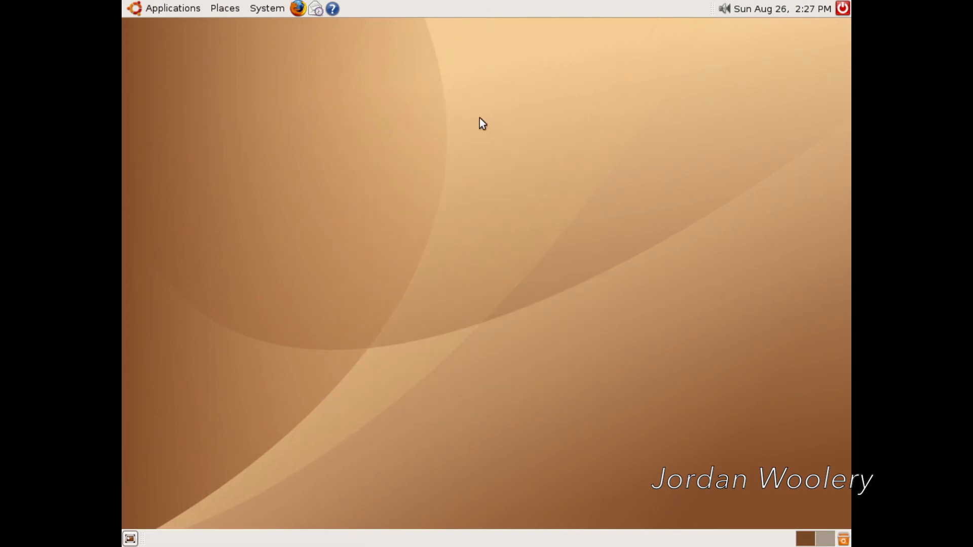
mouse_move(343, 115)
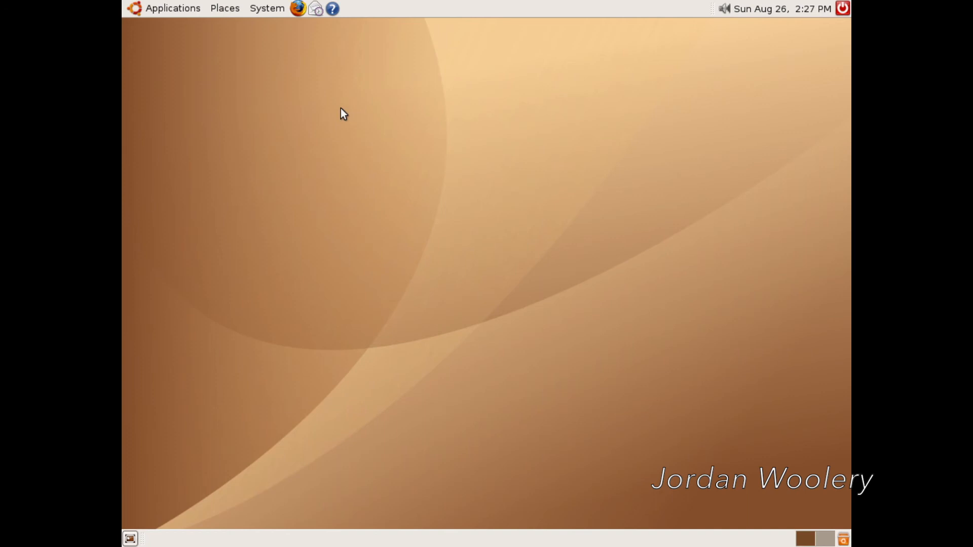
mouse_move(300, 85)
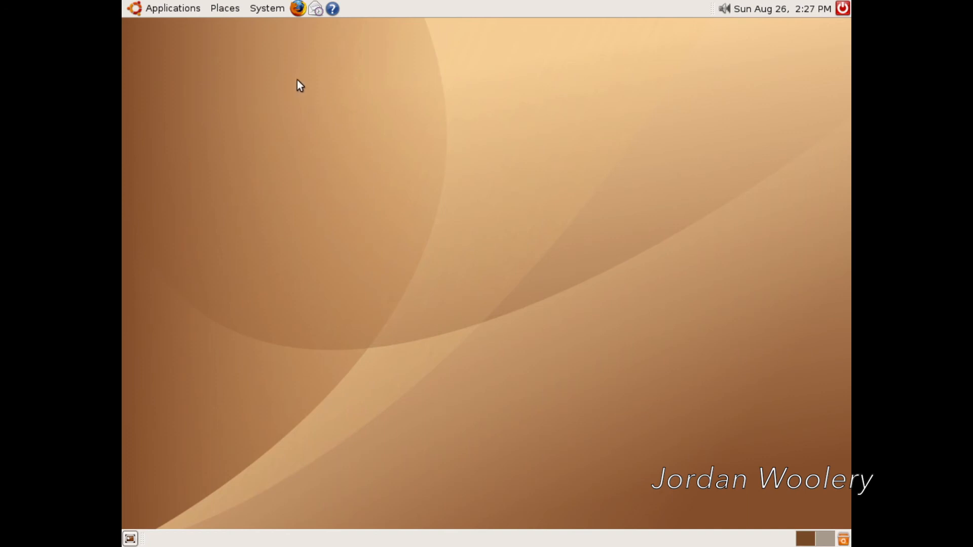
- Bring up Ubuntu's Log Out dialog from the panel power icon
click(841, 8)
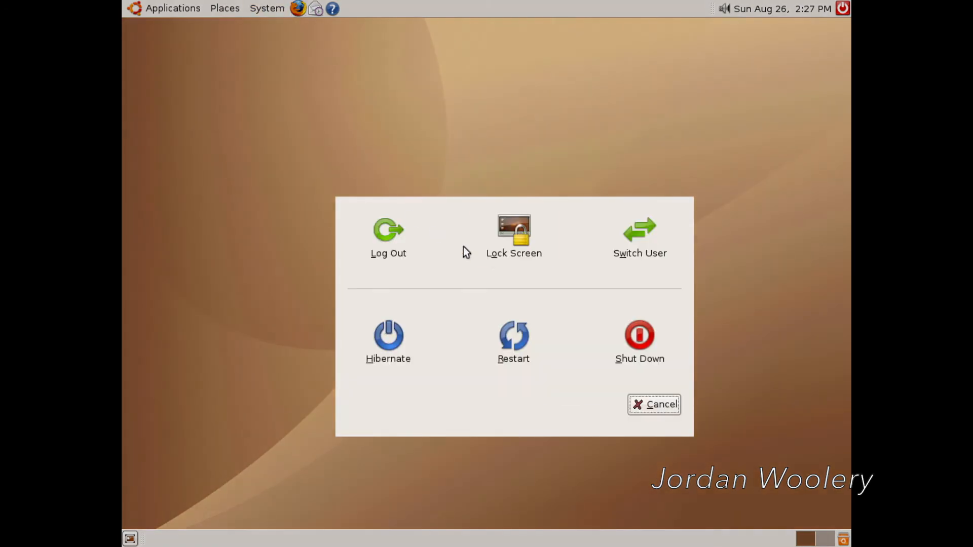